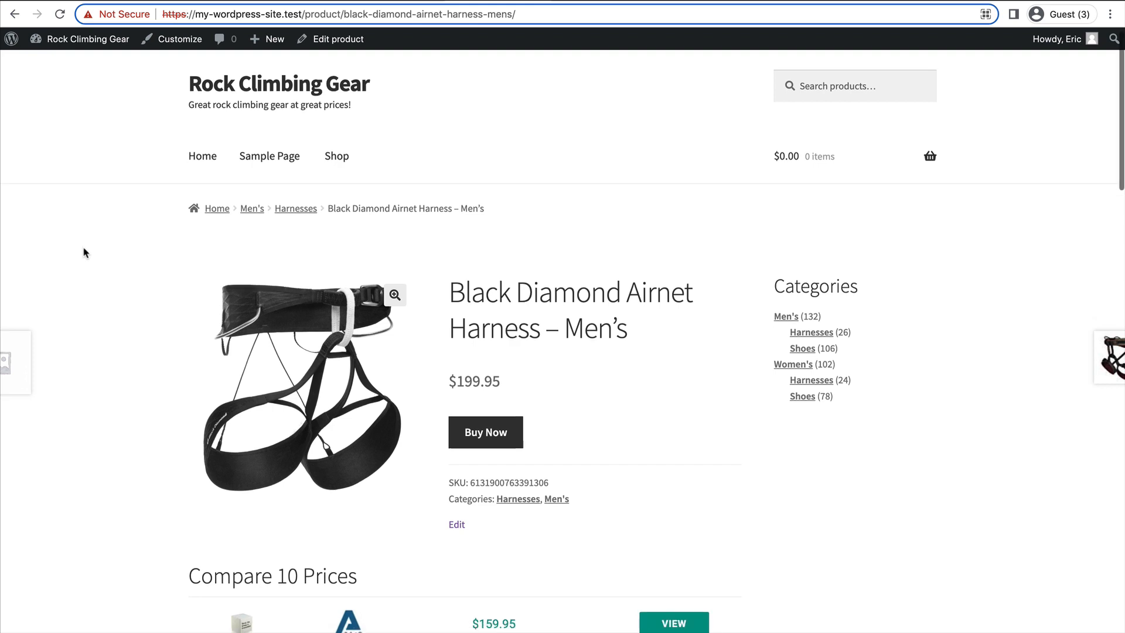
# - Show the Installed Plugins list and highlight the Datafeedr API and Datafeedr Comparison Sets plugins
pyautogui.scroll(-3)
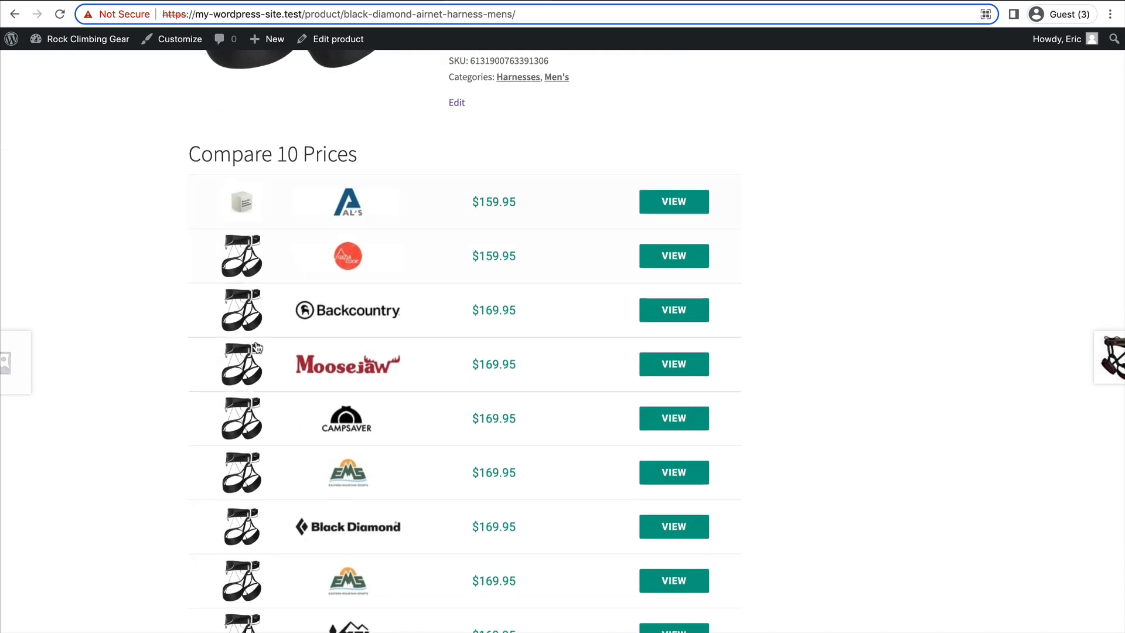
pyautogui.scroll(-3)
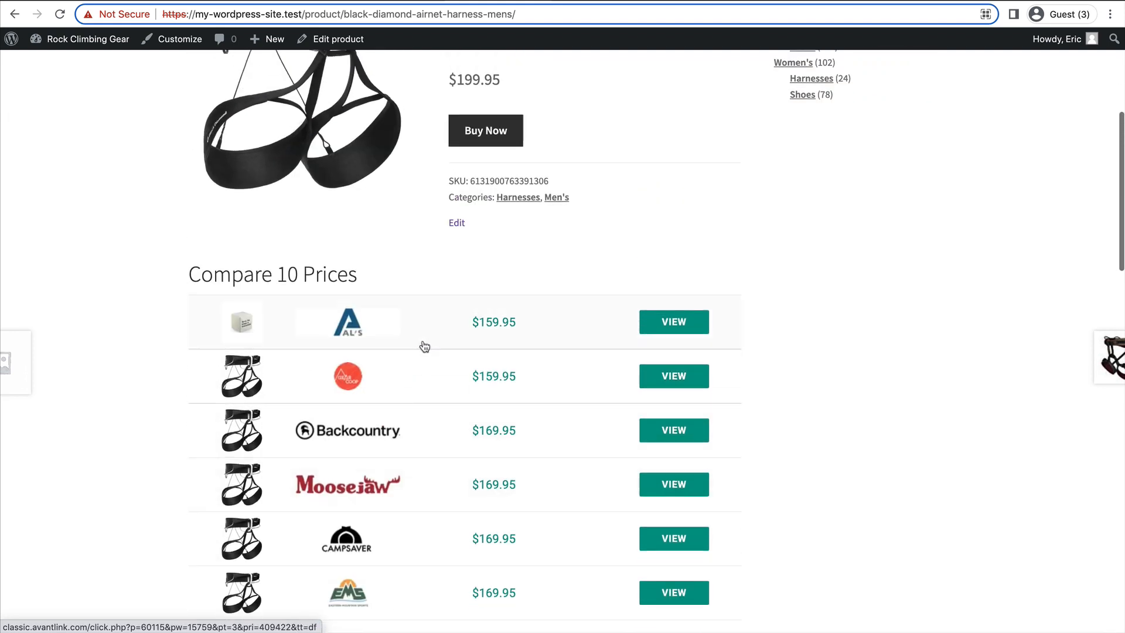
pyautogui.scroll(3)
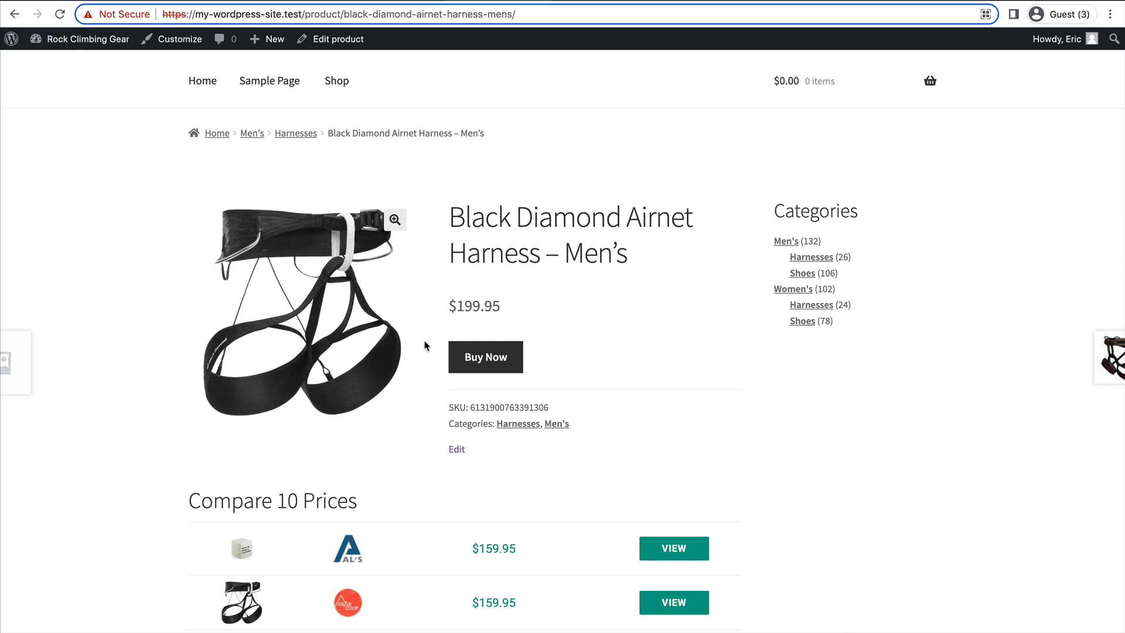
pyautogui.scroll(-3)
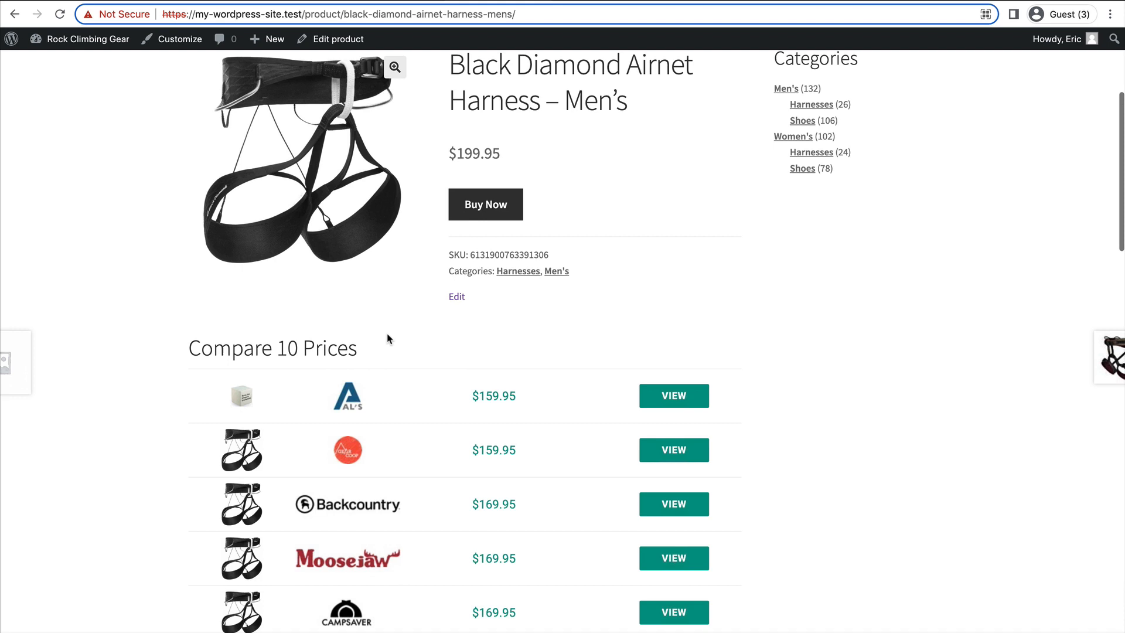
pyautogui.scroll(-3)
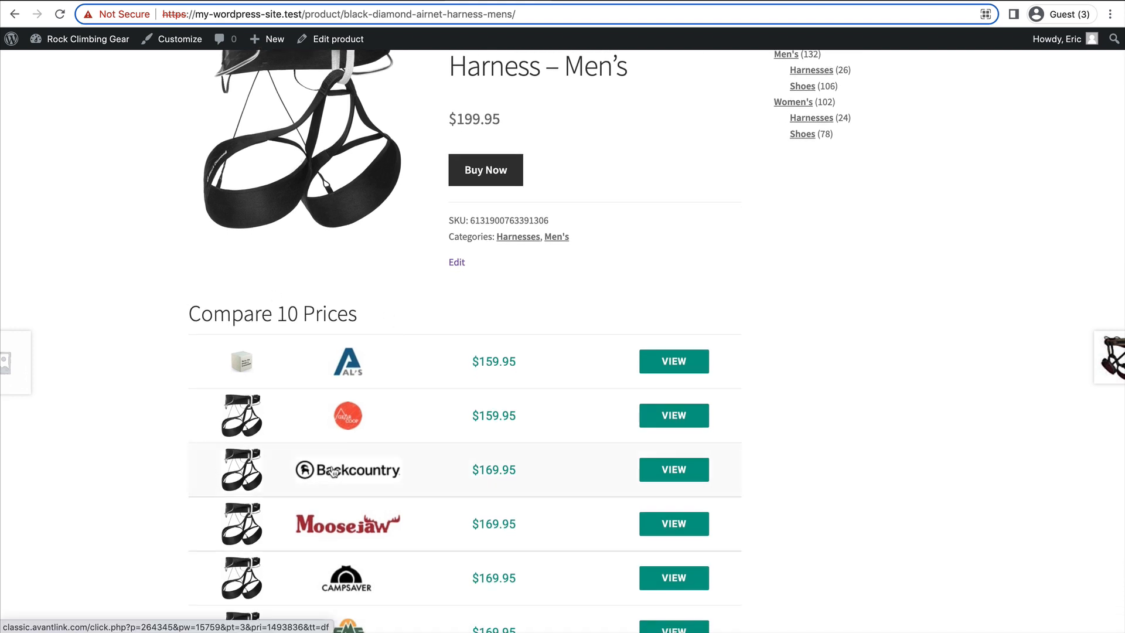
pyautogui.moveTo(347, 470)
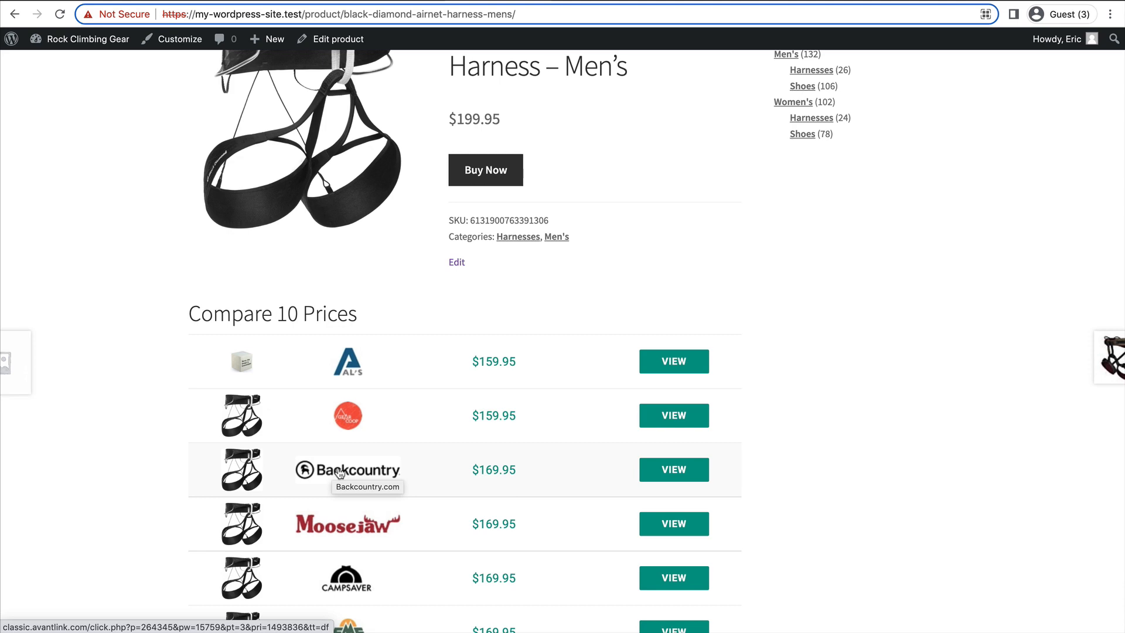
pyautogui.scroll(3)
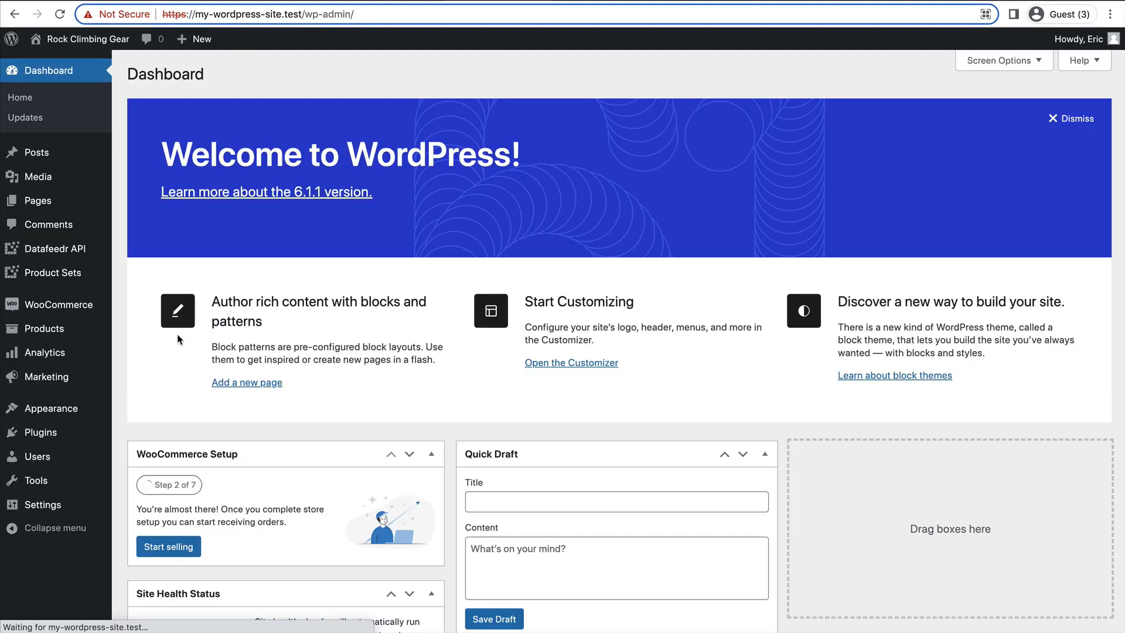
pyautogui.moveTo(41, 432)
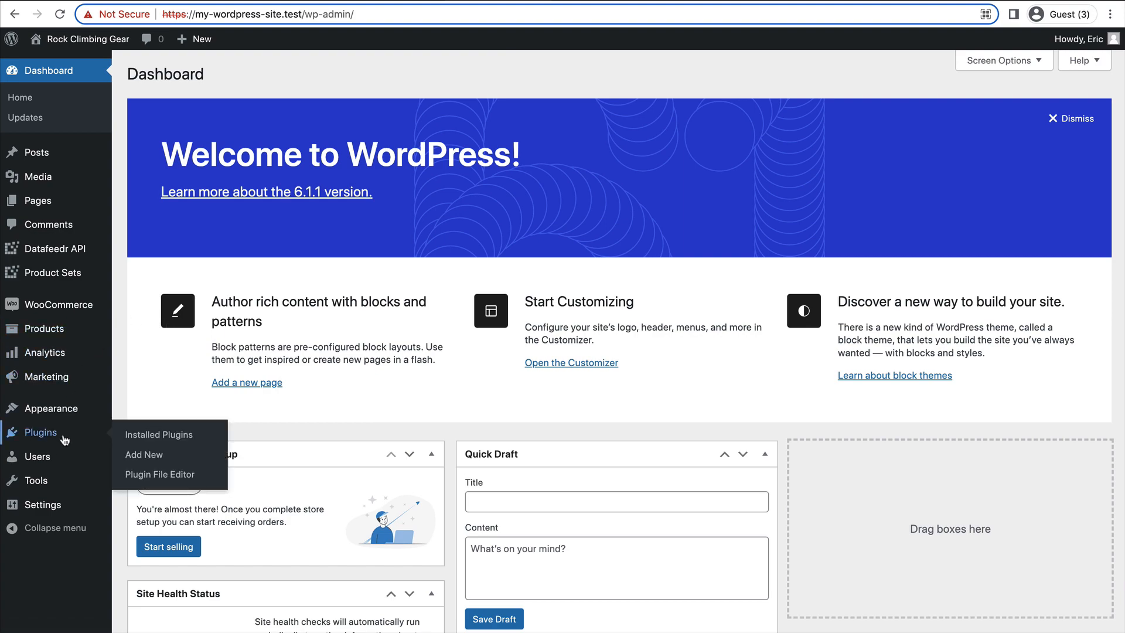
pyautogui.click(159, 434)
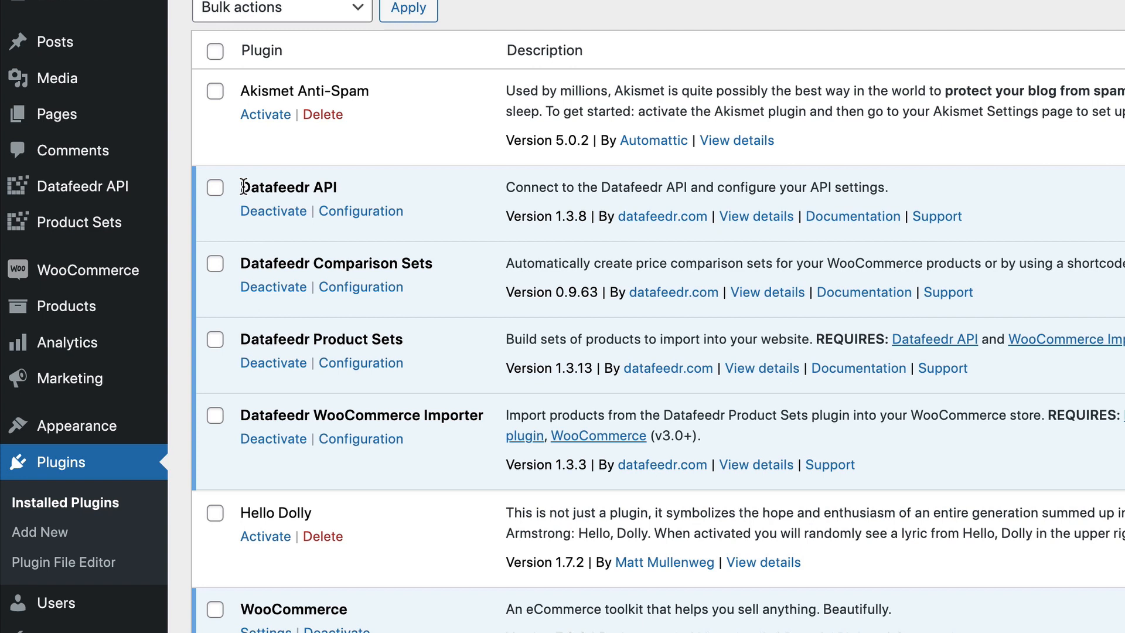
pyautogui.doubleClick(288, 188)
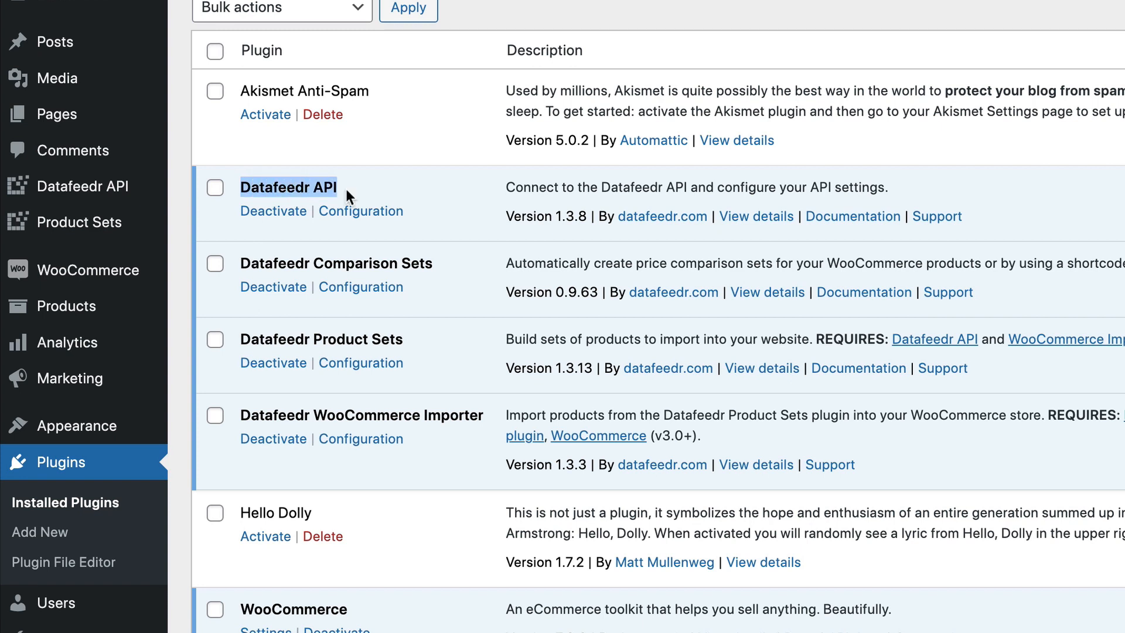
pyautogui.moveTo(289, 261)
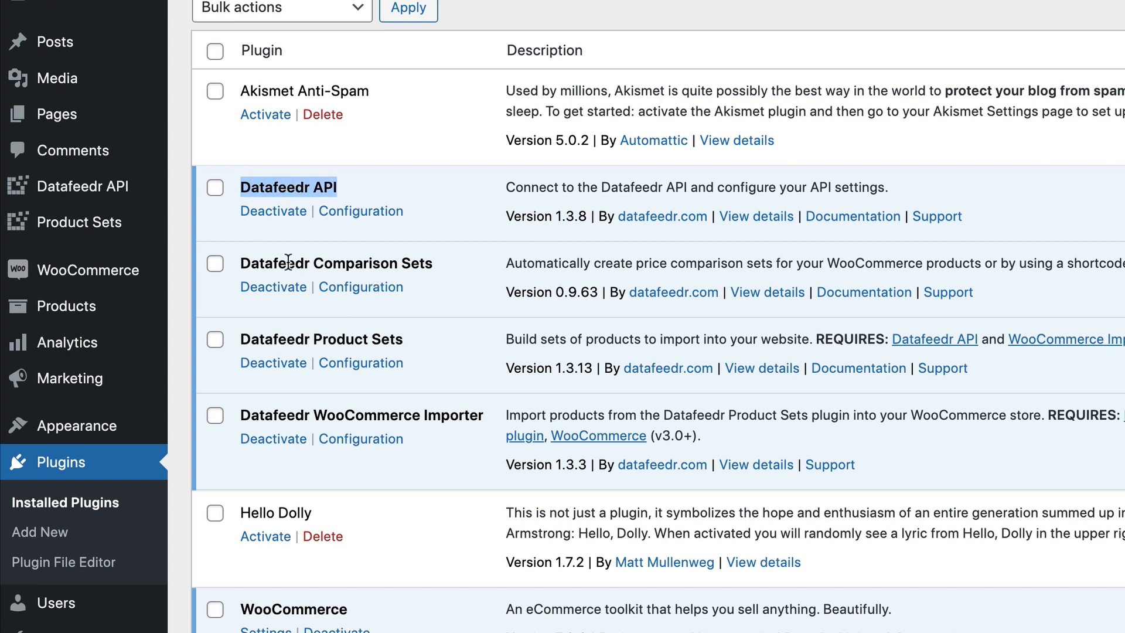
pyautogui.doubleClick(335, 262)
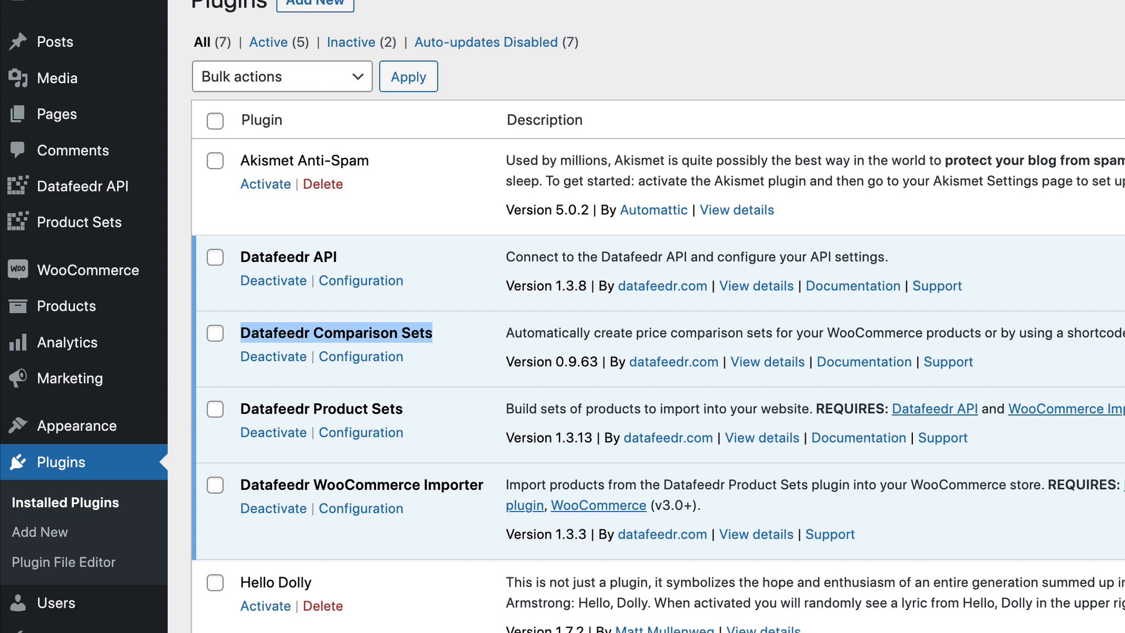
pyautogui.moveTo(352, 587)
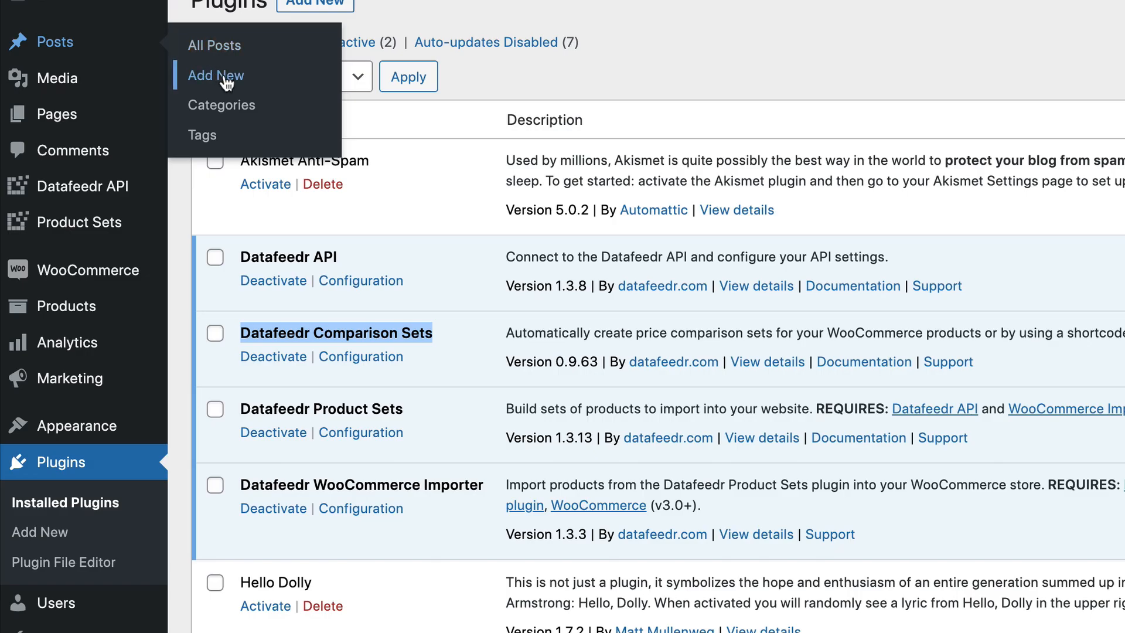
# - Add a new post and enter the title 'My review of the Petzl Adjama Harness'
pyautogui.click(215, 76)
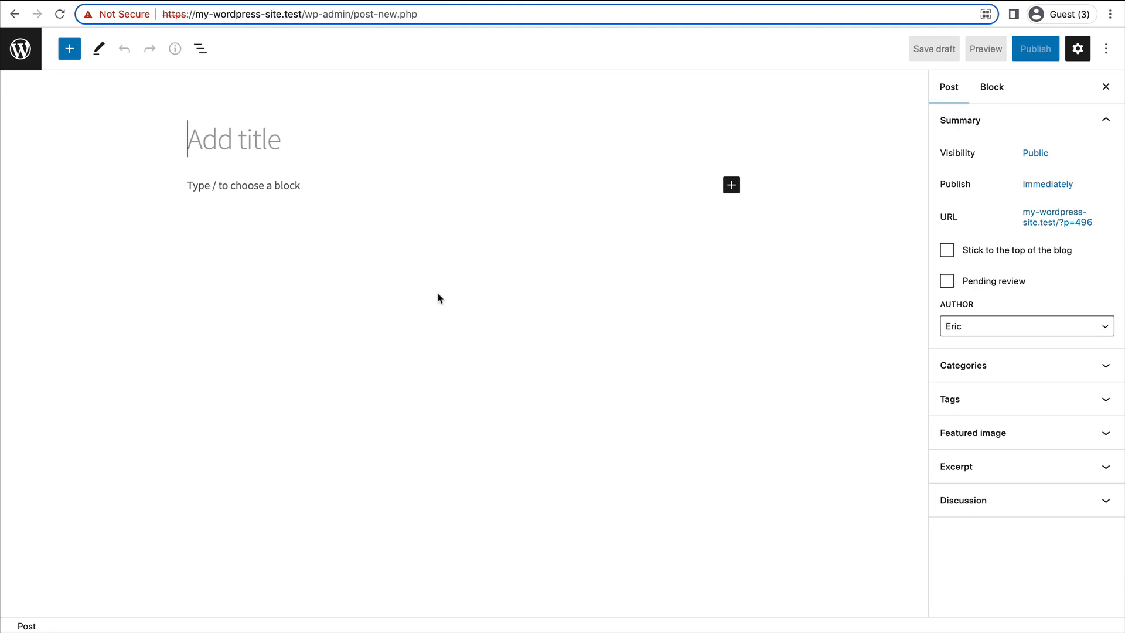
pyautogui.write('My')
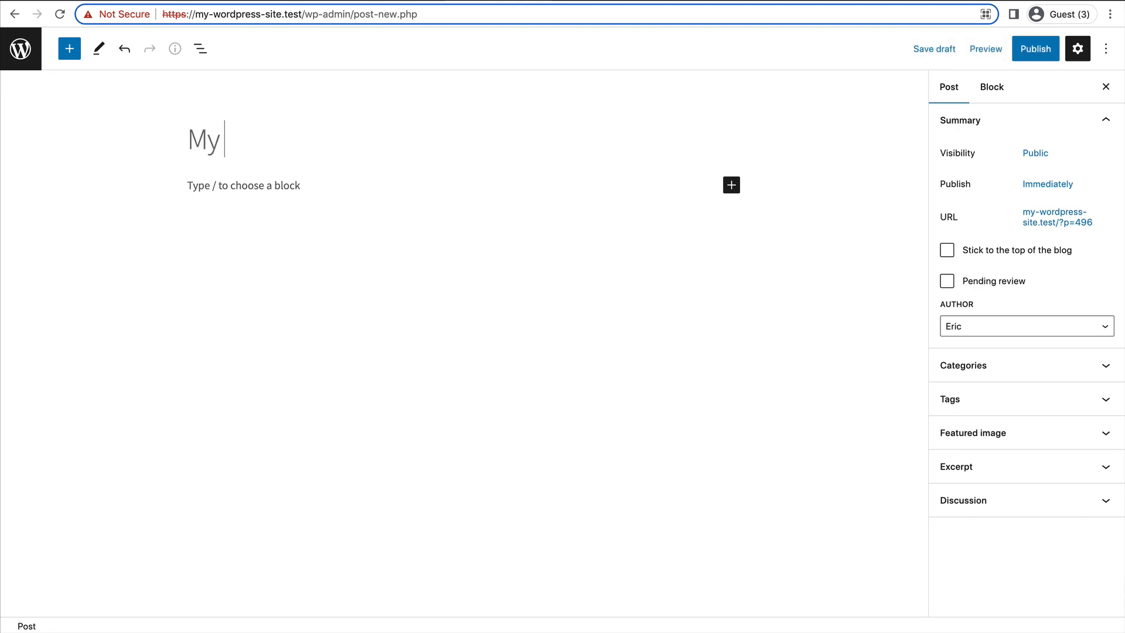
pyautogui.write('review of the')
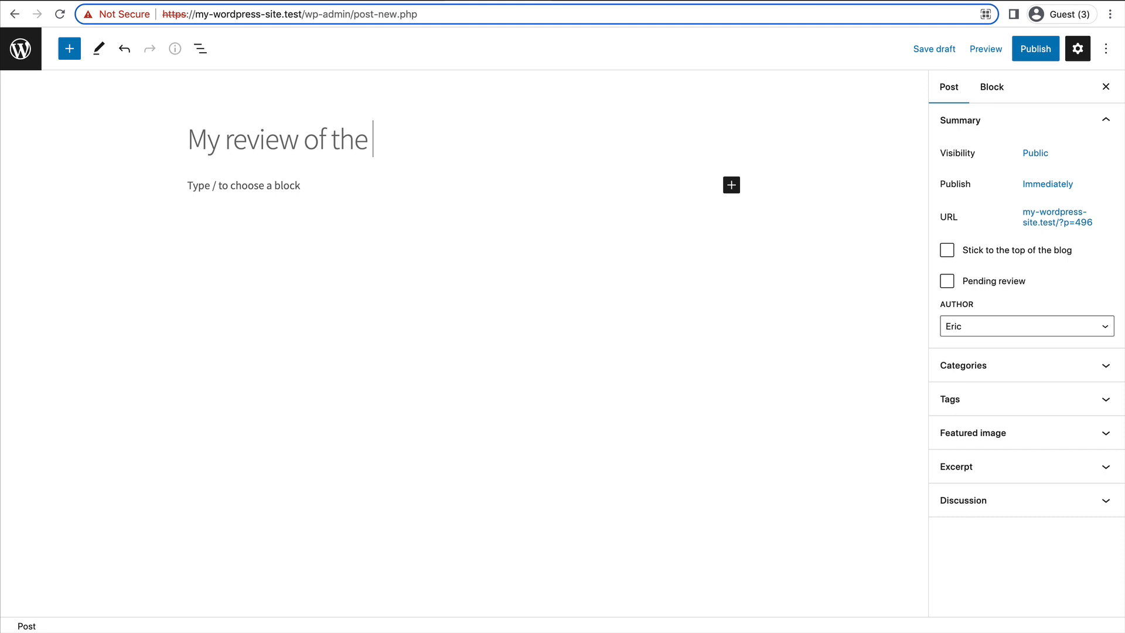
pyautogui.write('Petzl D')
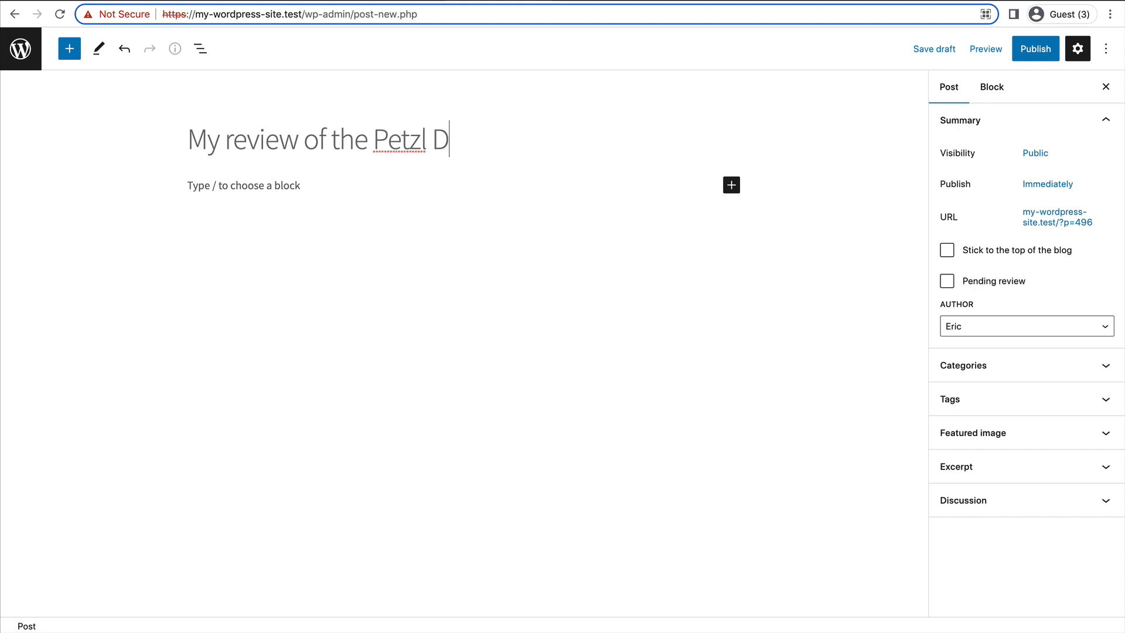
pyautogui.write('Adj')
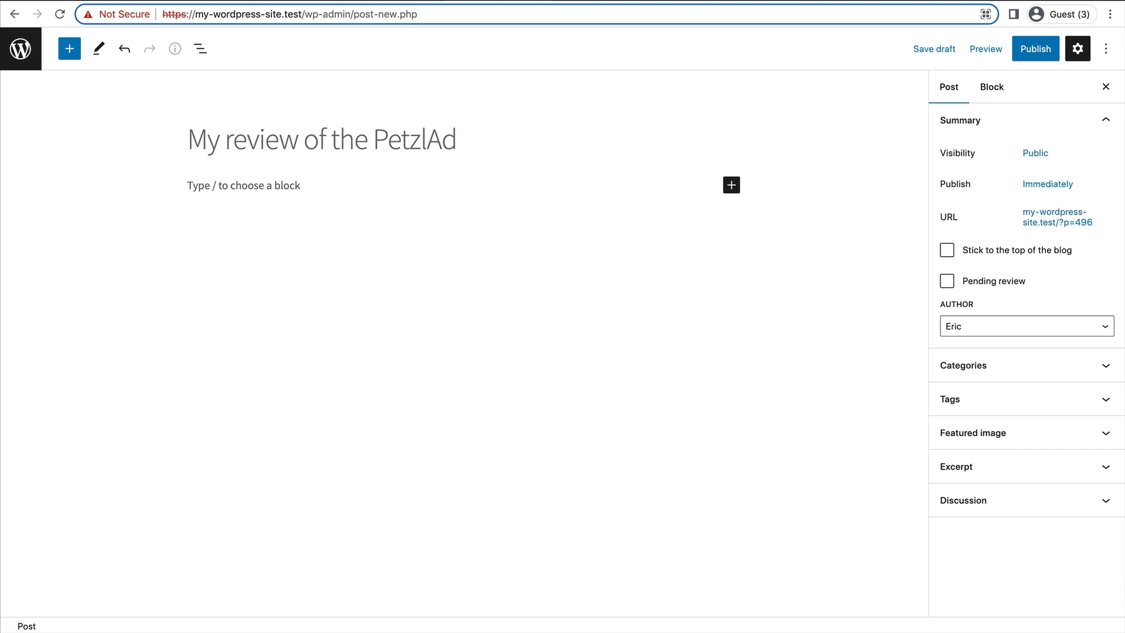
pyautogui.write('Adja')
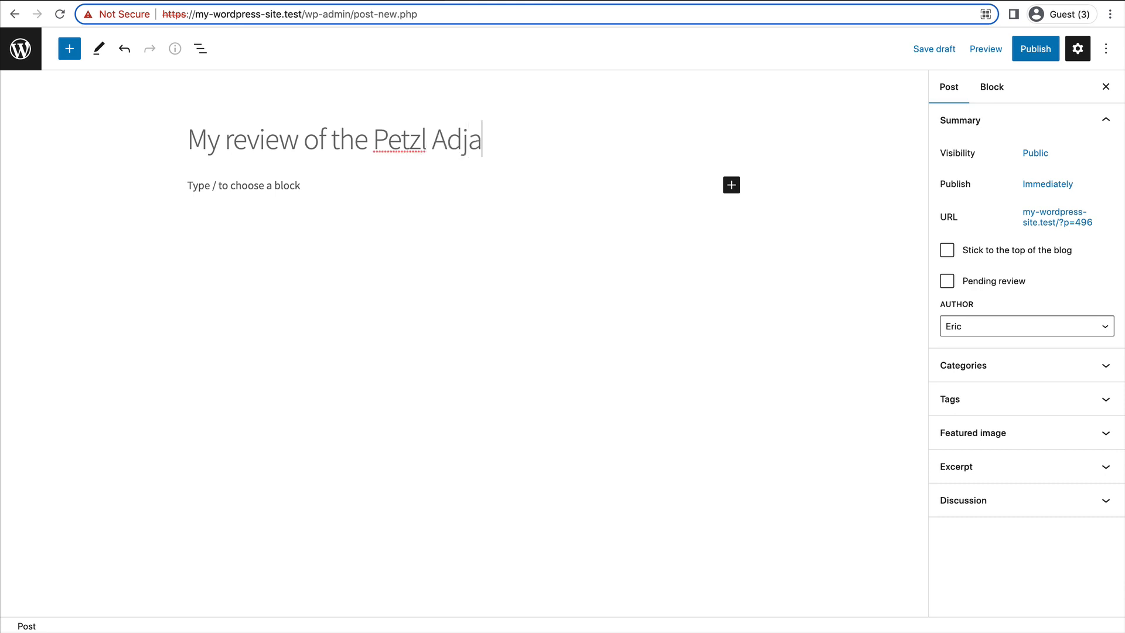
pyautogui.write('ma Harness')
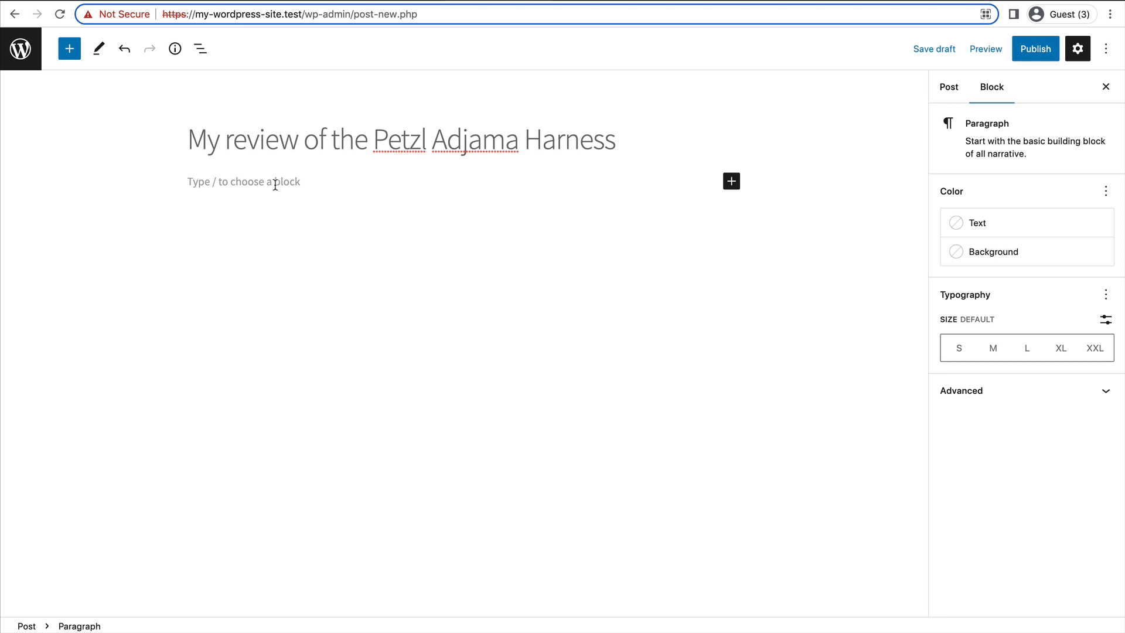
# - Add lorem ipsum body paragraphs and publish the harness review post
pyautogui.write('lor')
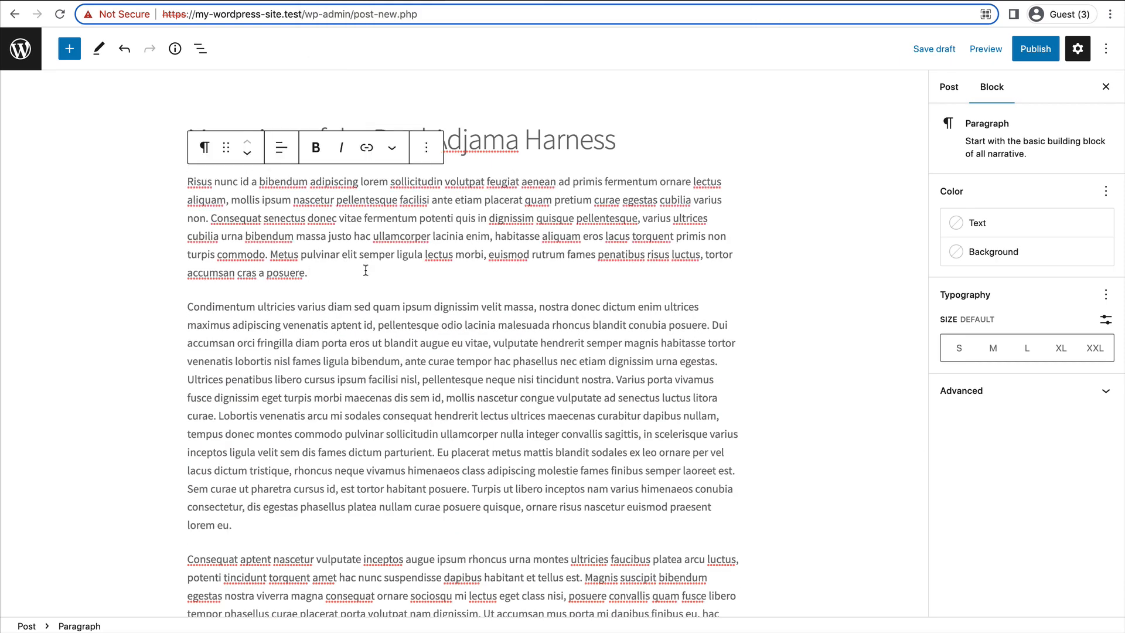
pyautogui.moveTo(349, 271)
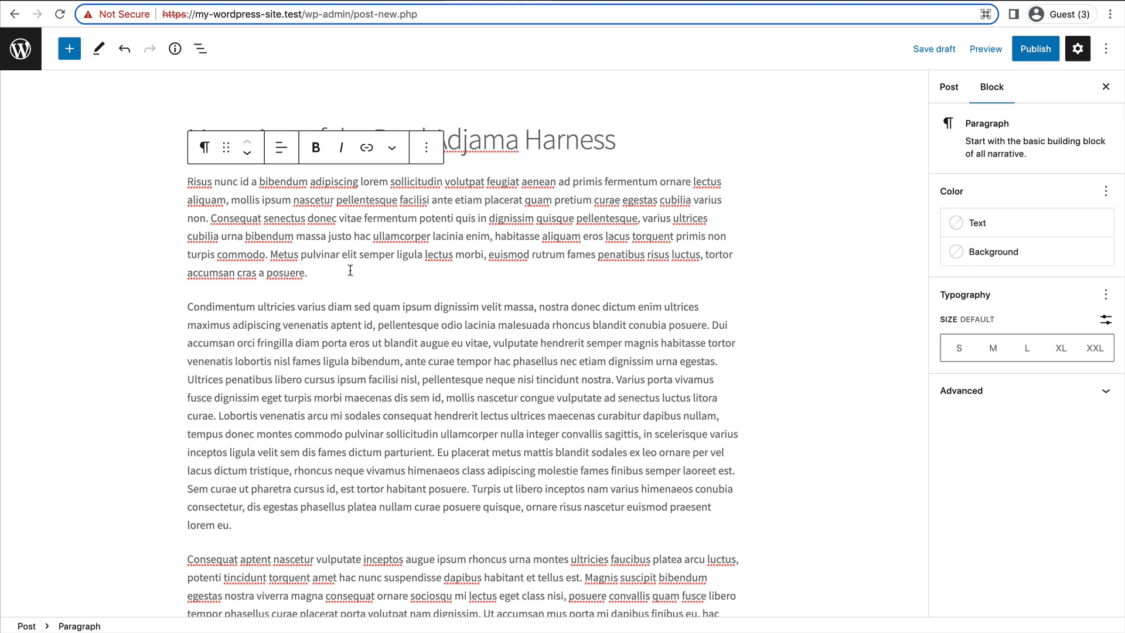
pyautogui.moveTo(352, 274)
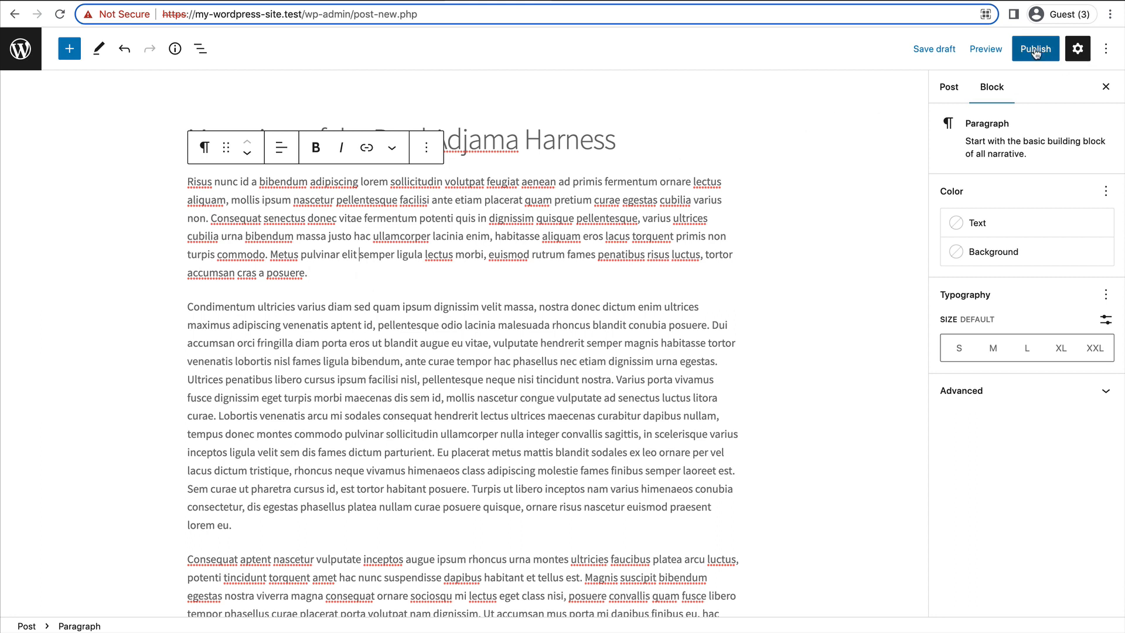
pyautogui.click(1035, 49)
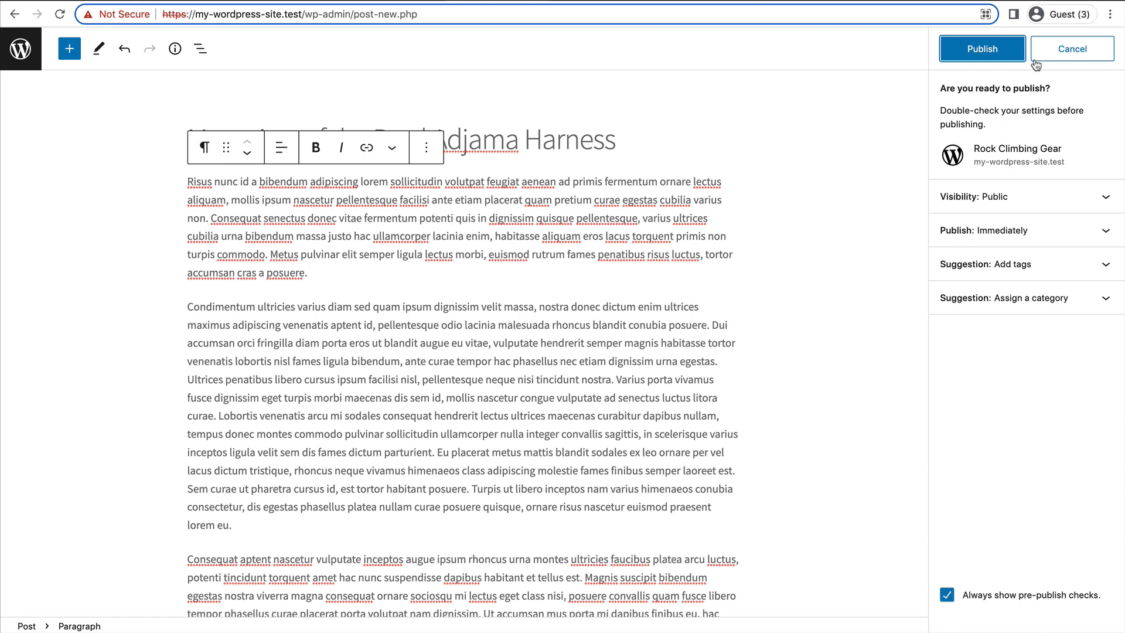
pyautogui.click(981, 49)
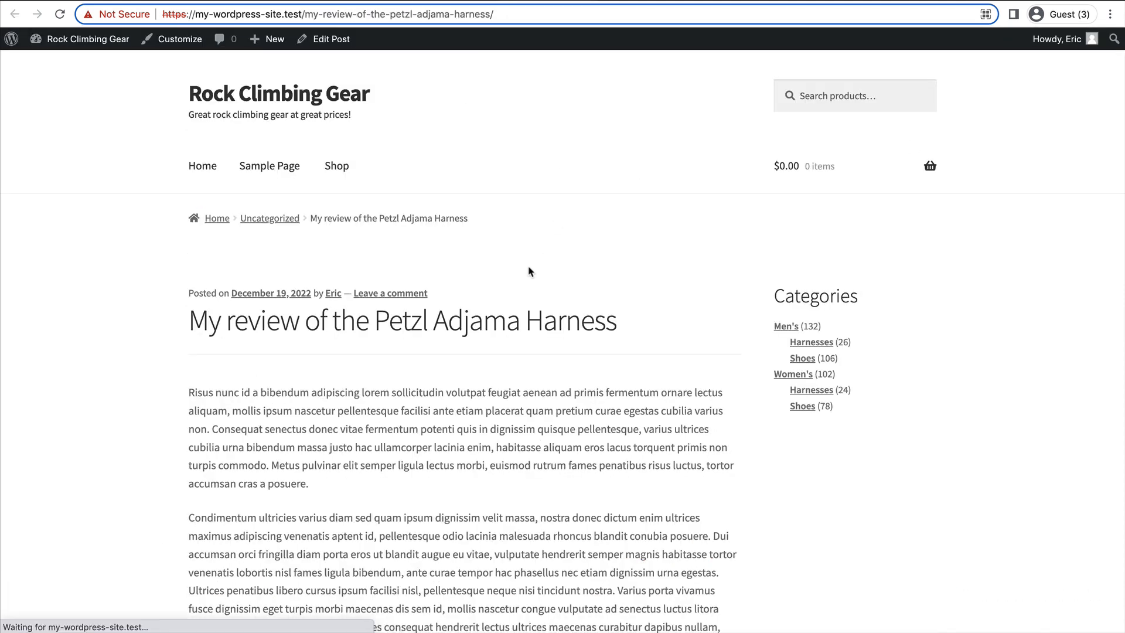
# - Reopen the published review and add an empty block after the first paragraph
pyautogui.scroll(-3)
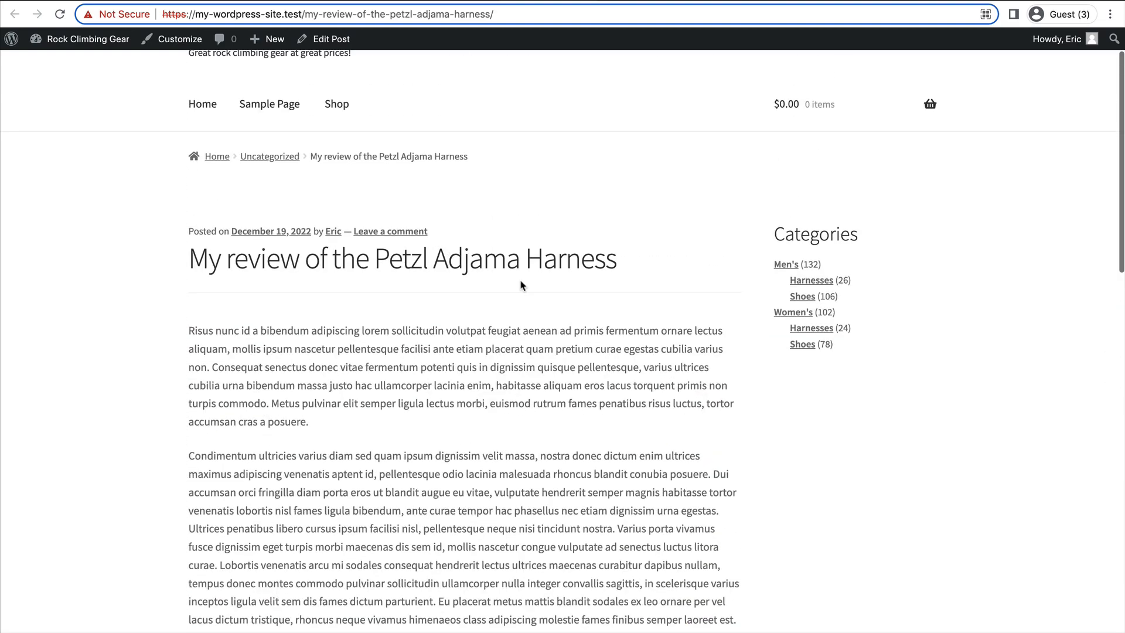
pyautogui.scroll(-3)
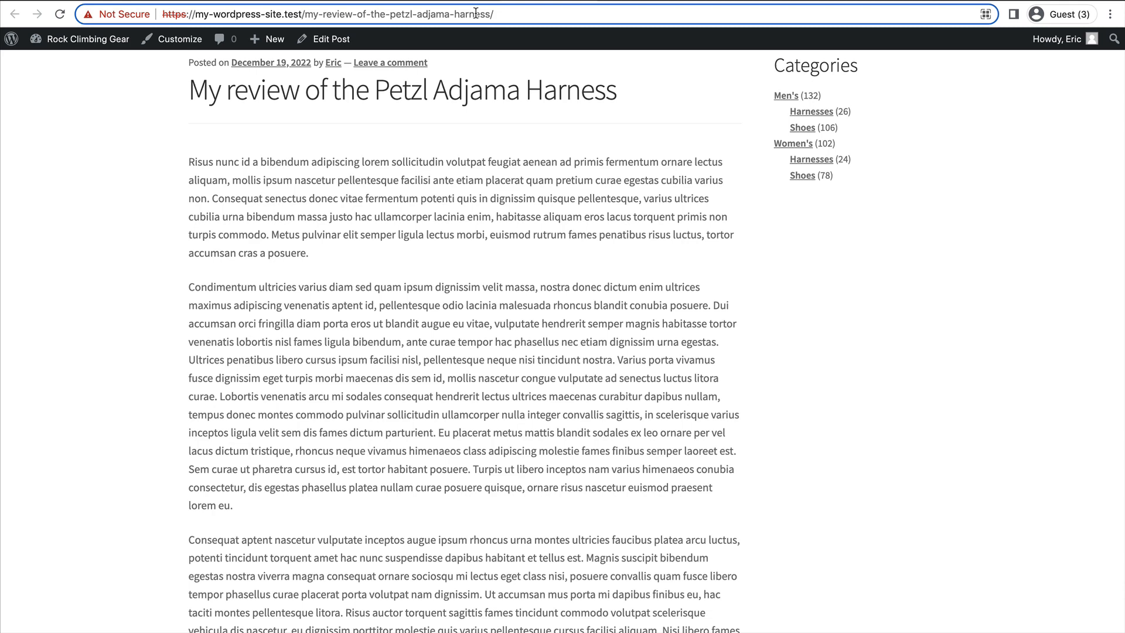
pyautogui.click(330, 38)
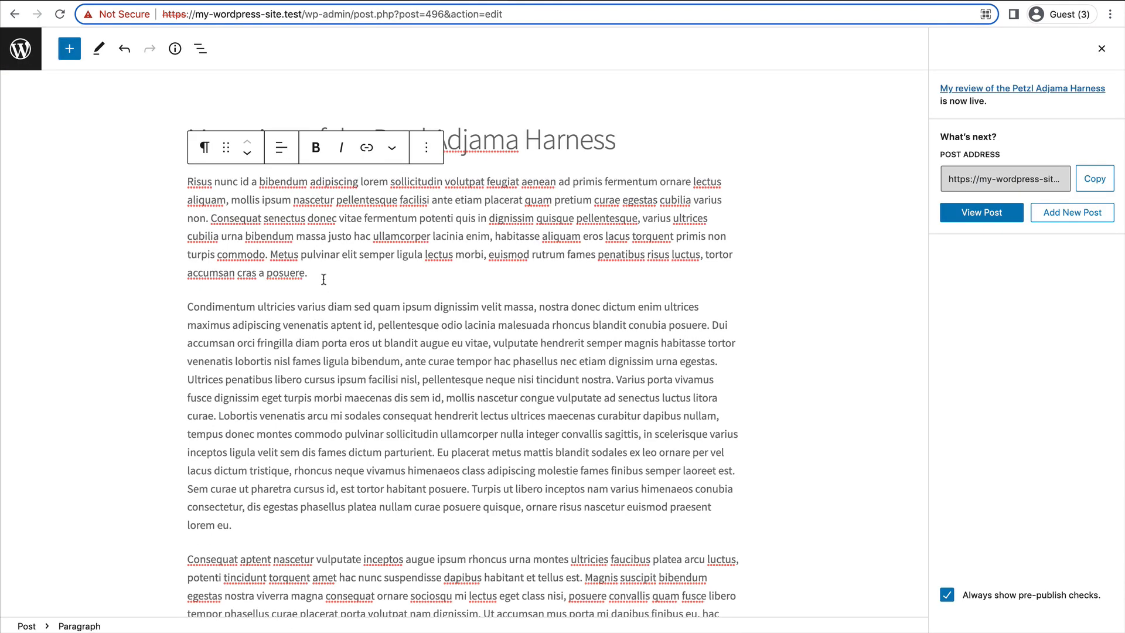
pyautogui.click(307, 273)
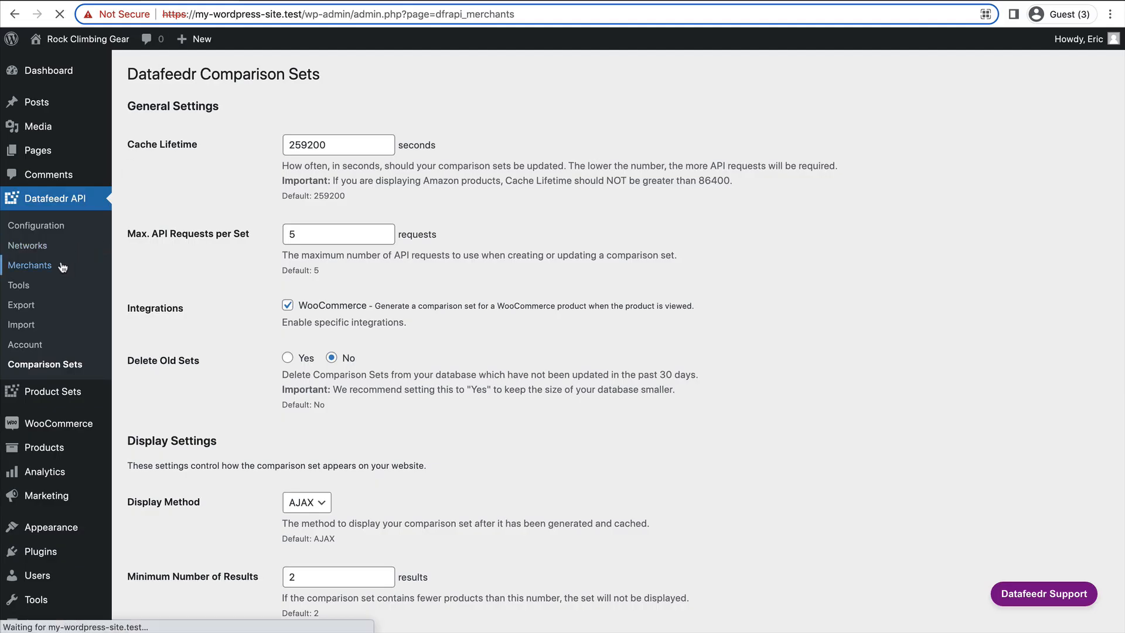
pyautogui.click(30, 265)
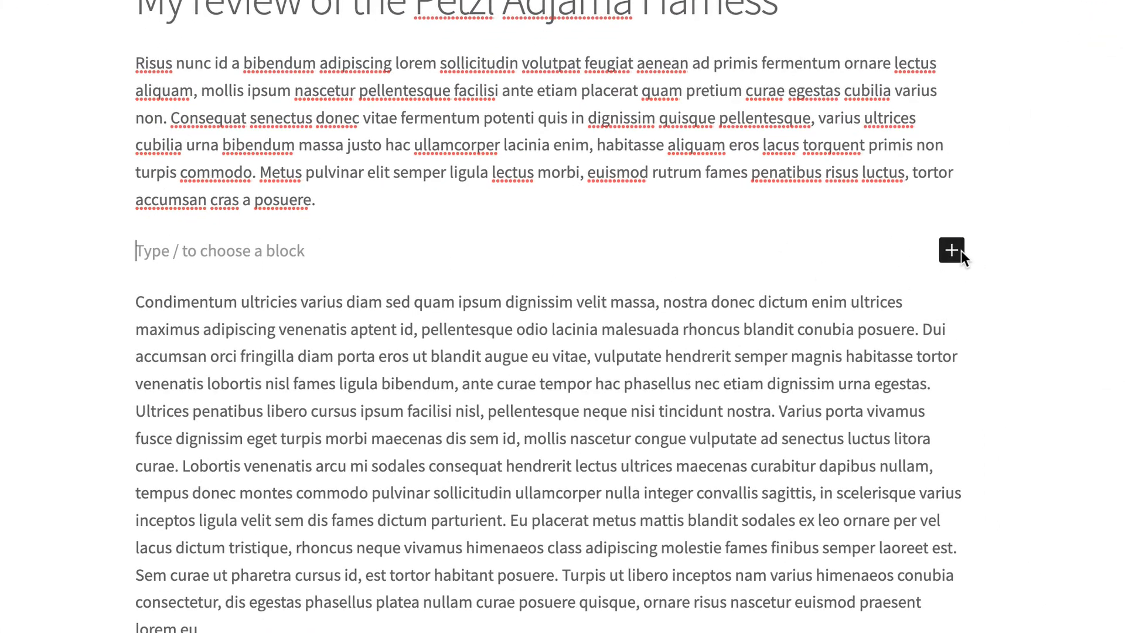
# - Insert a Shortcode block containing [dfrcs name="petzl adjama harness"]
pyautogui.click(952, 251)
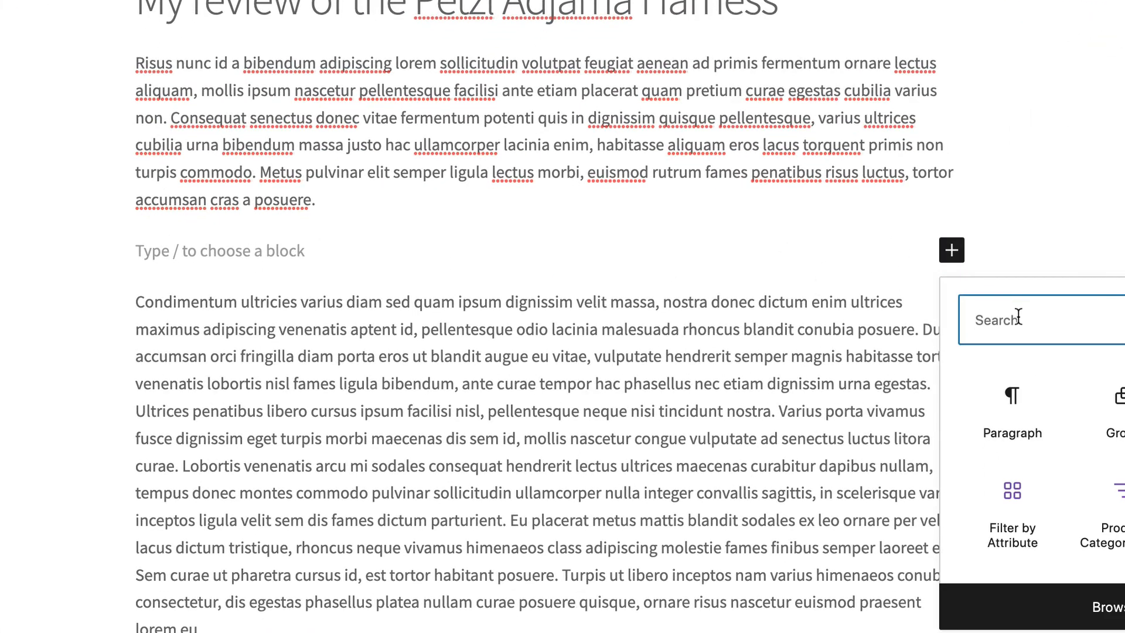
pyautogui.write('short')
pyautogui.write('[')
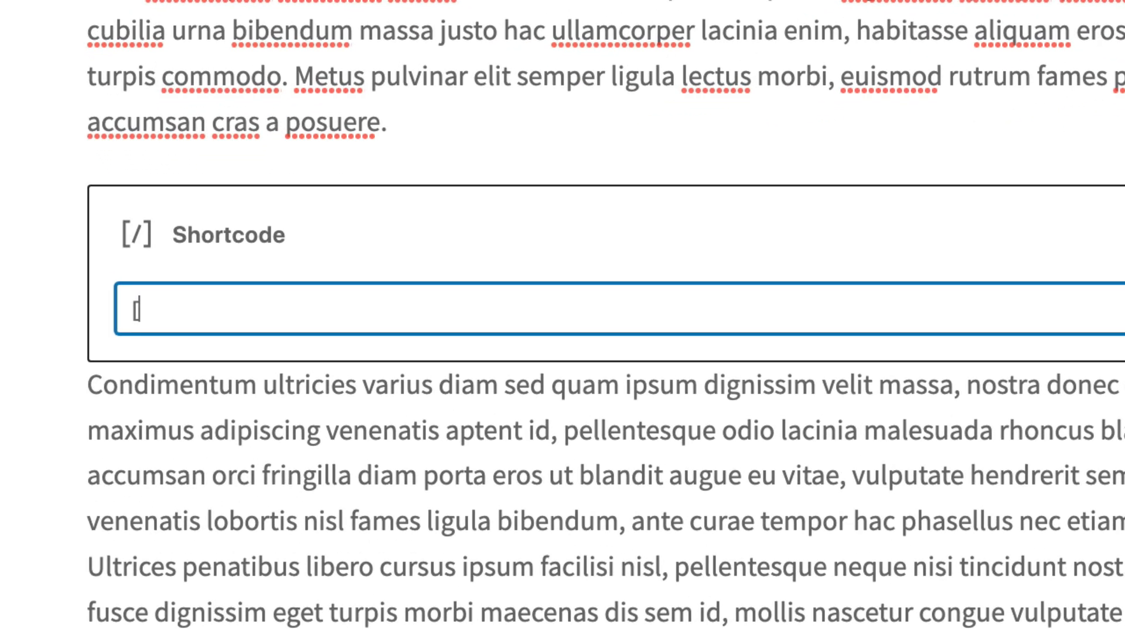
pyautogui.write('dfr')
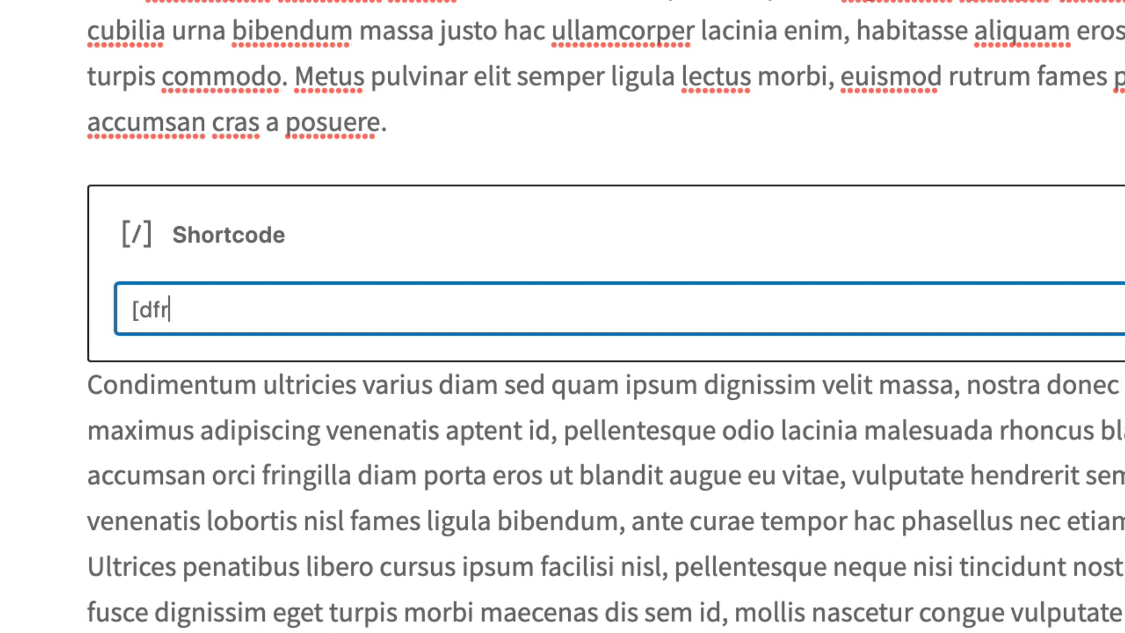
pyautogui.write('cs')
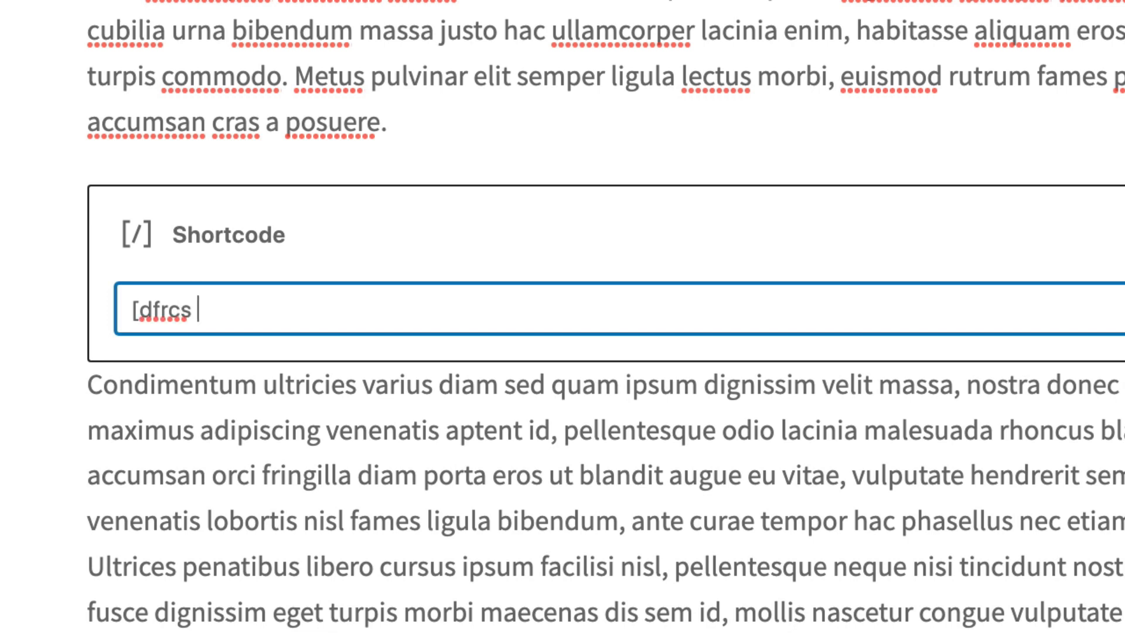
pyautogui.write('name=')
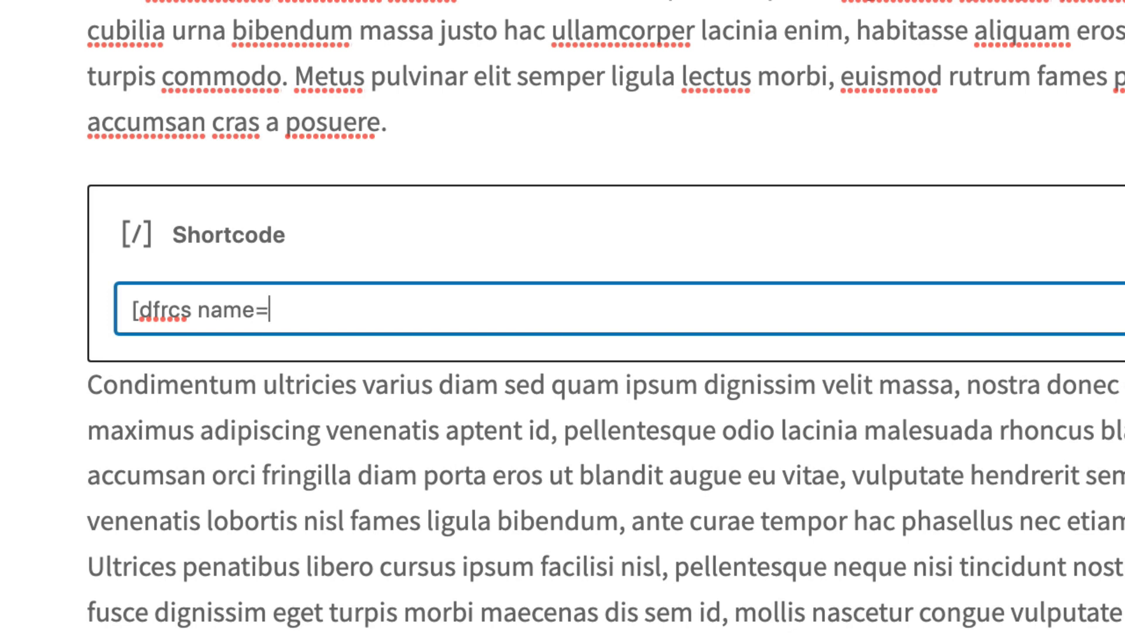
pyautogui.write('"')
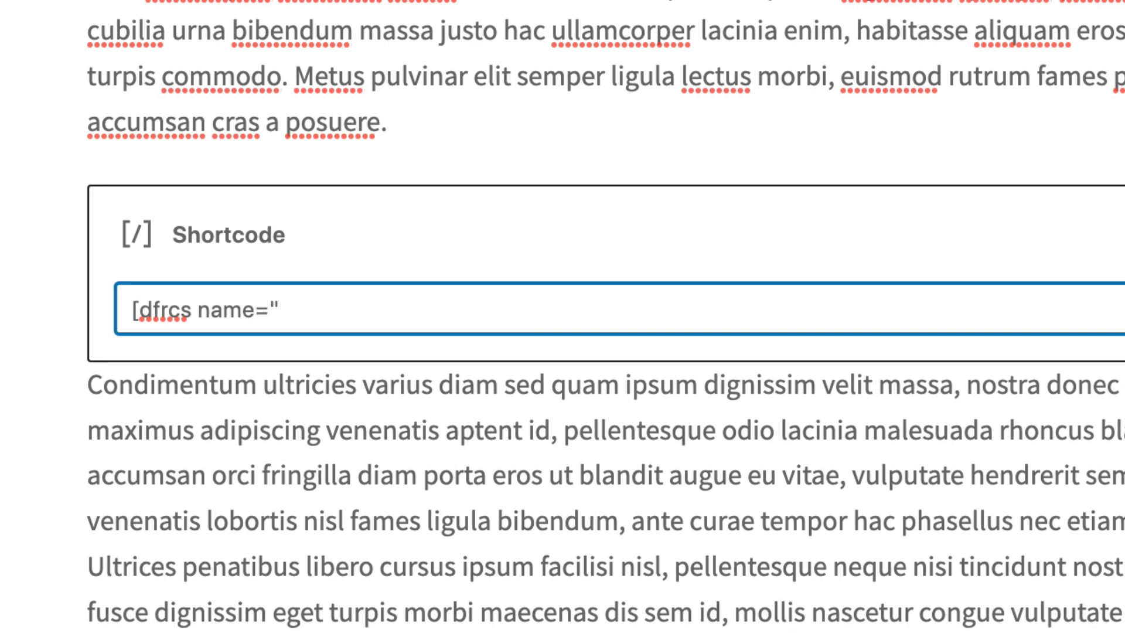
pyautogui.write('petzl')
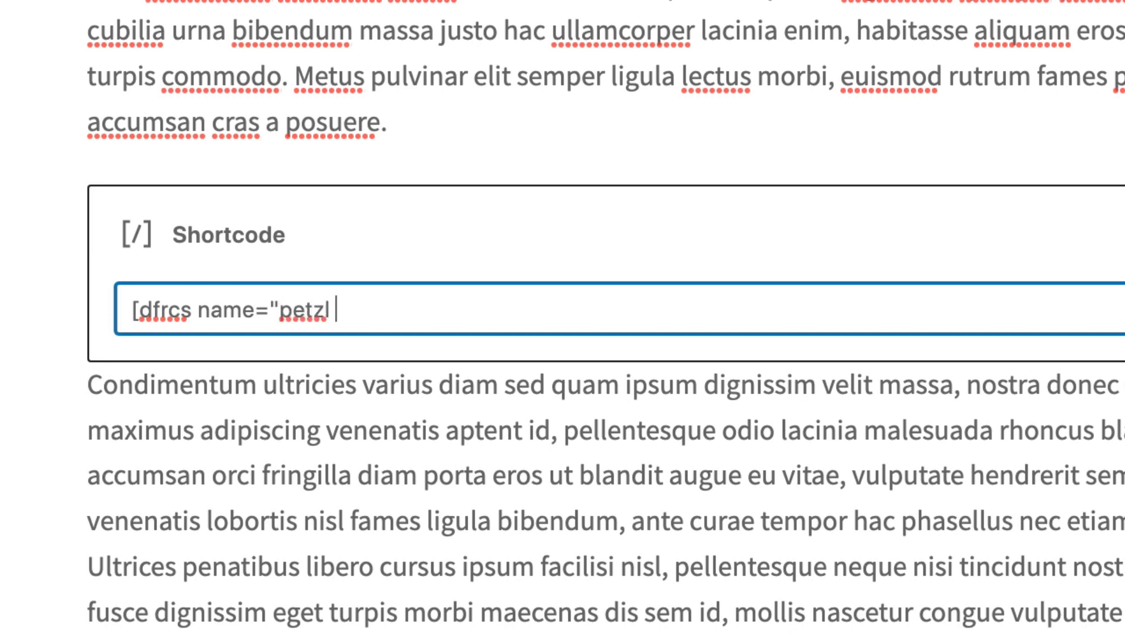
pyautogui.write('adjama')
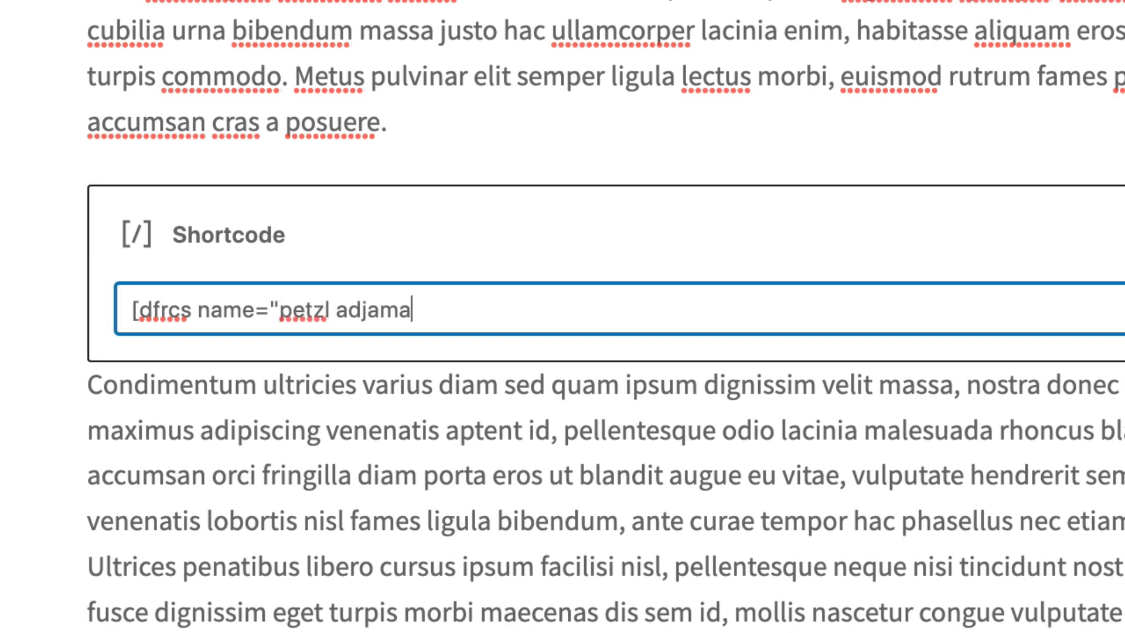
pyautogui.write('har')
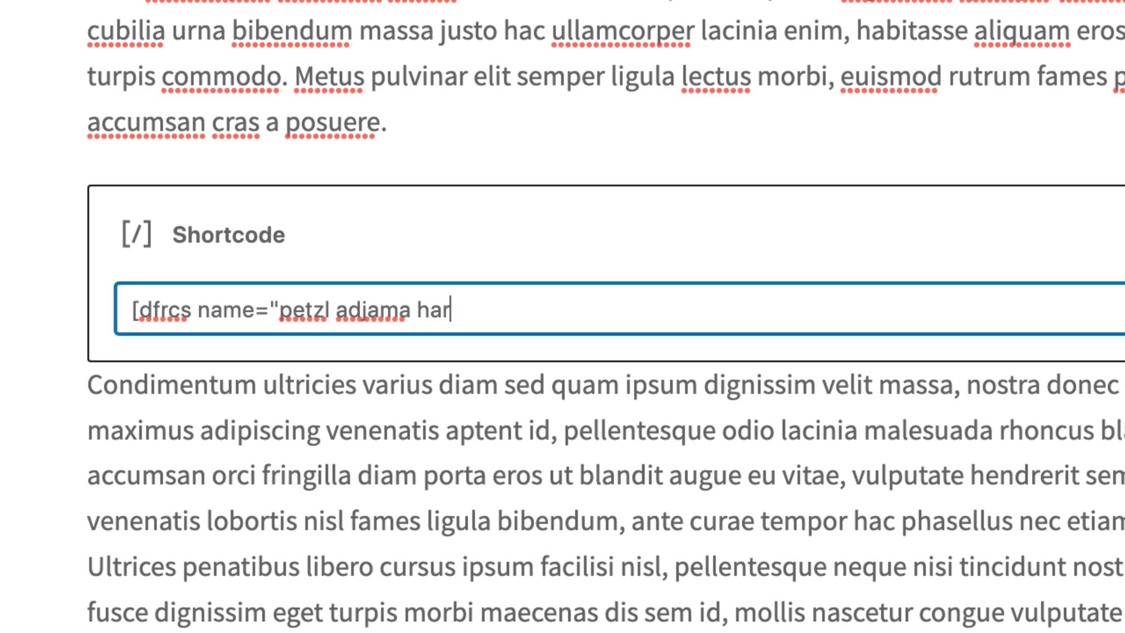
pyautogui.write('ness')
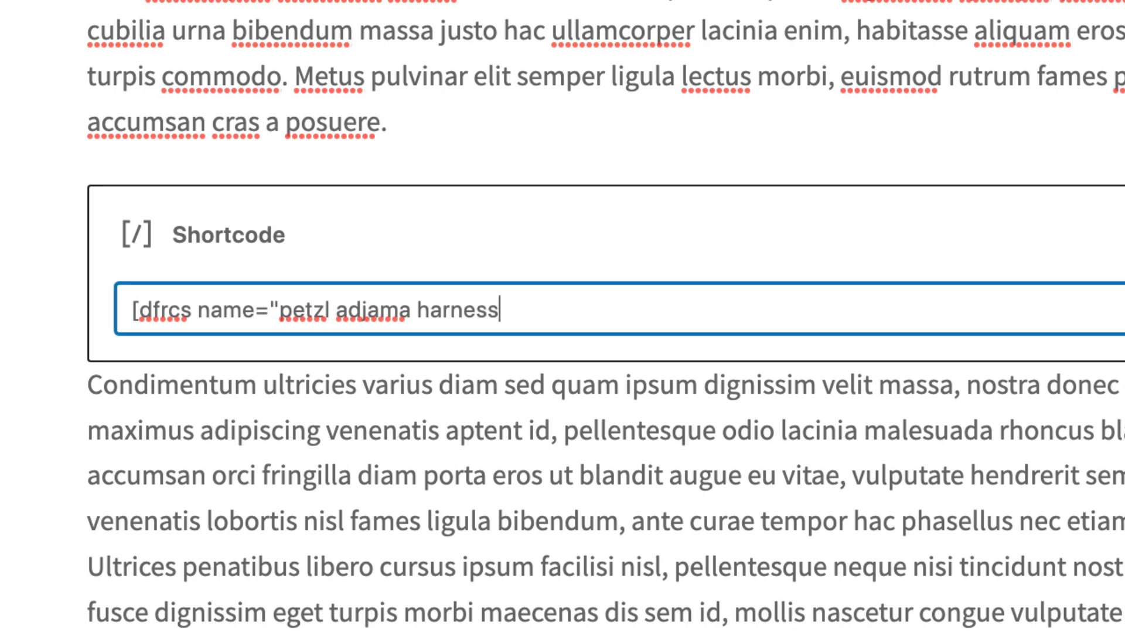
pyautogui.write('"]')
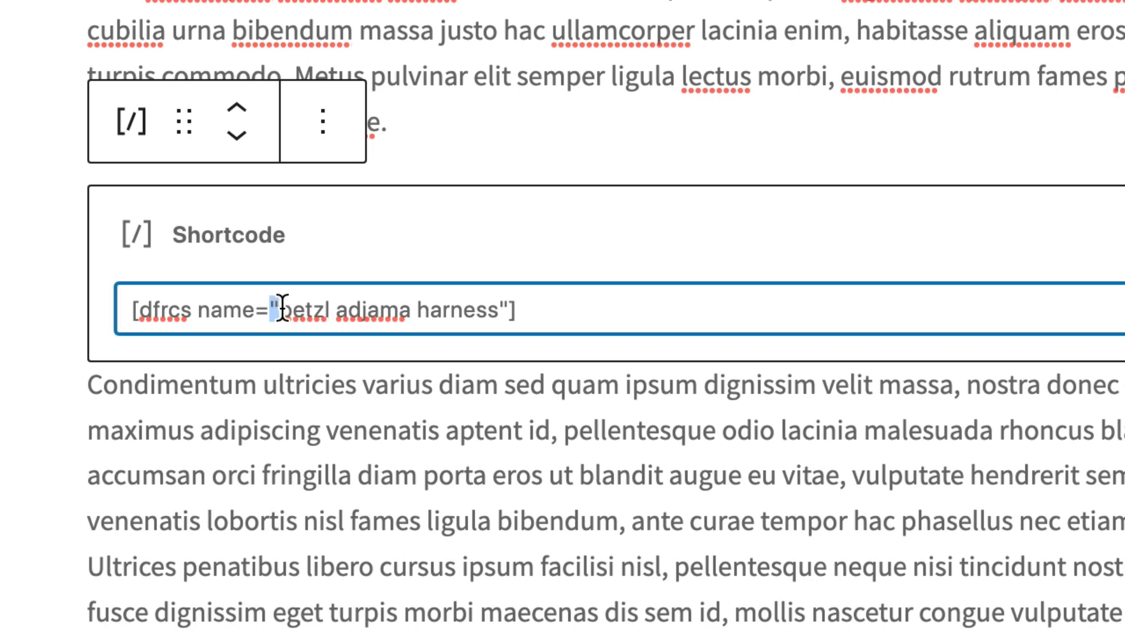
# - Update the post and view the live page showing the price comparison
pyautogui.moveTo(280, 310); pyautogui.dragTo(473, 310)
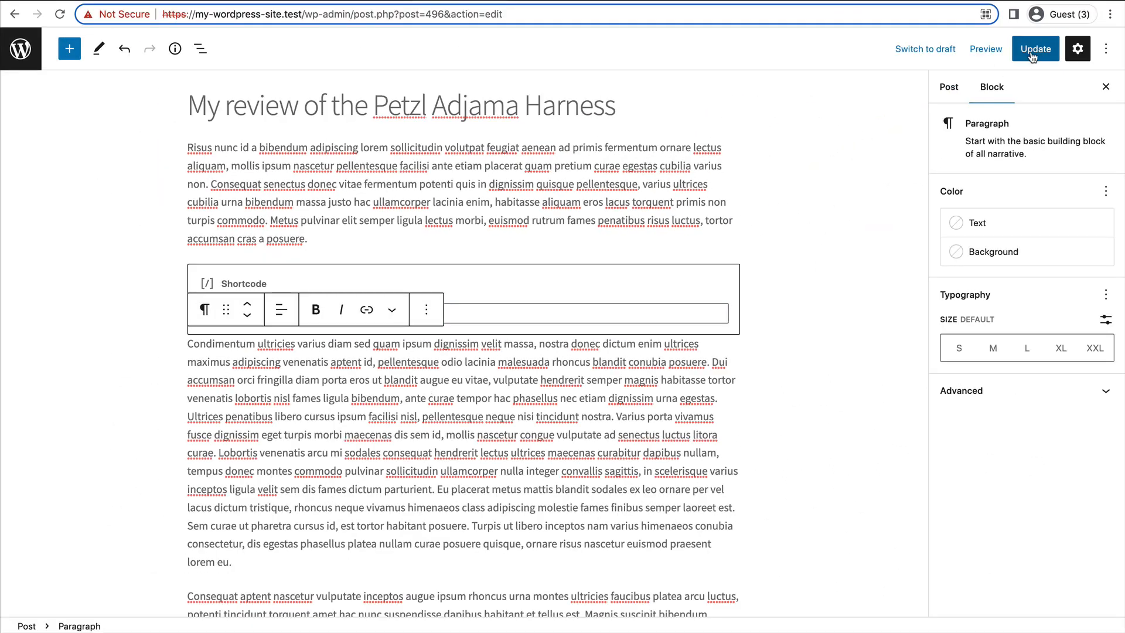
pyautogui.click(1034, 48)
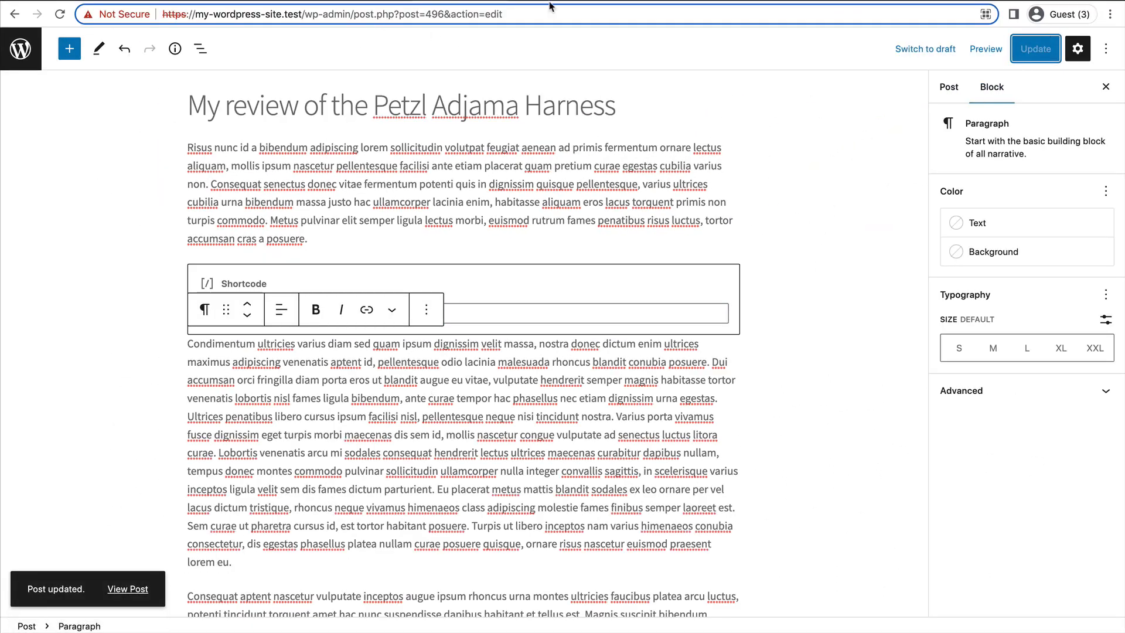
pyautogui.click(128, 588)
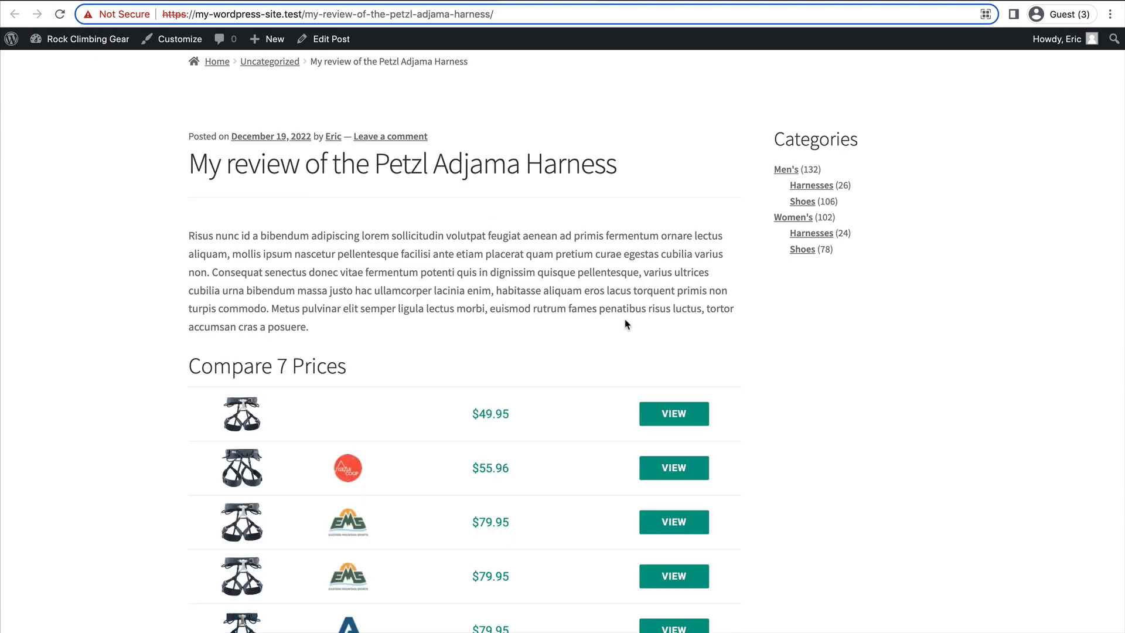
pyautogui.scroll(-3)
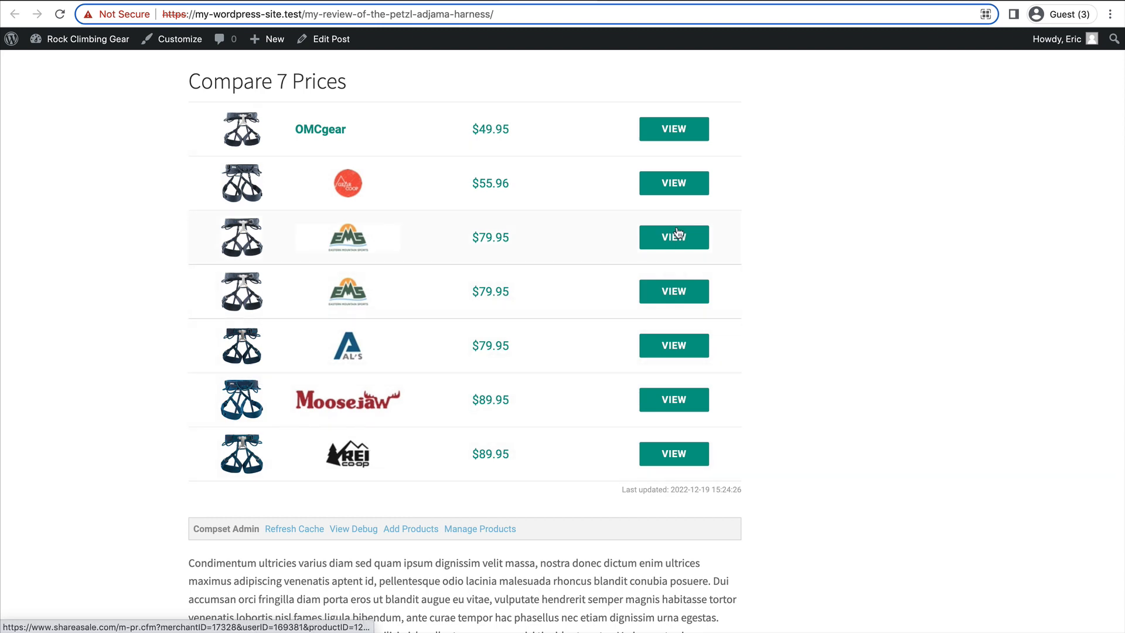
pyautogui.click(671, 236)
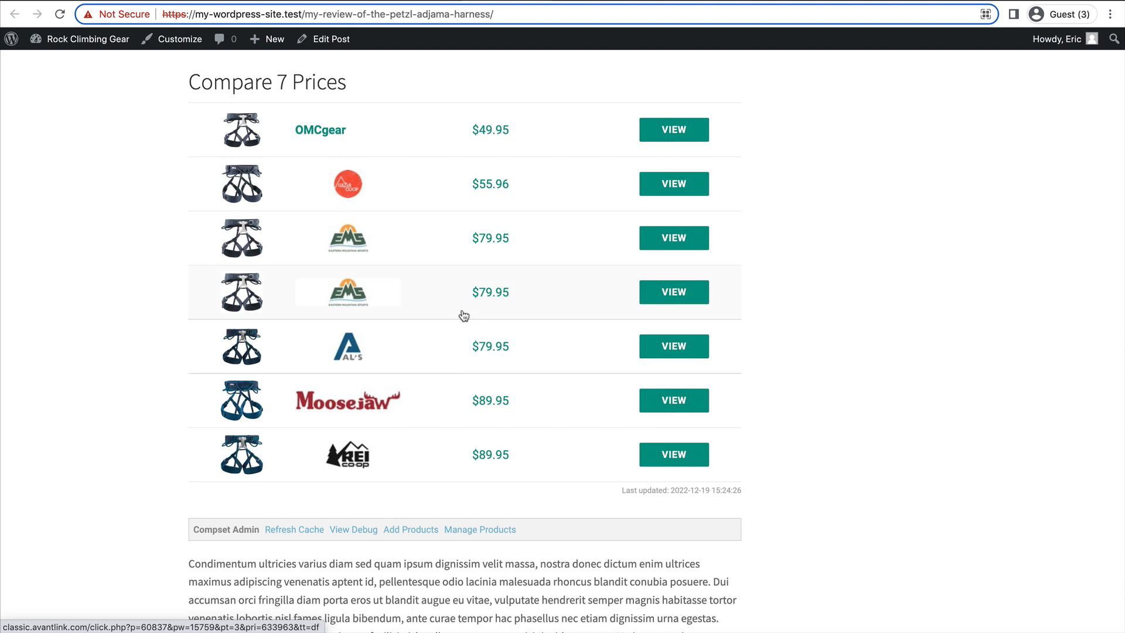
pyautogui.moveTo(457, 349)
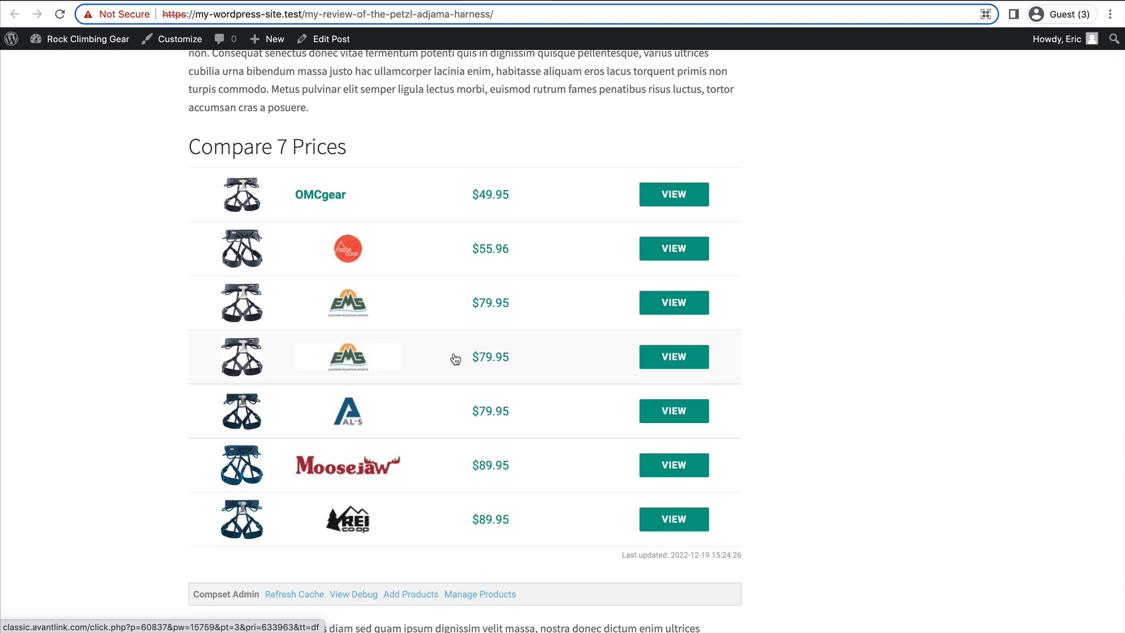
pyautogui.scroll(3)
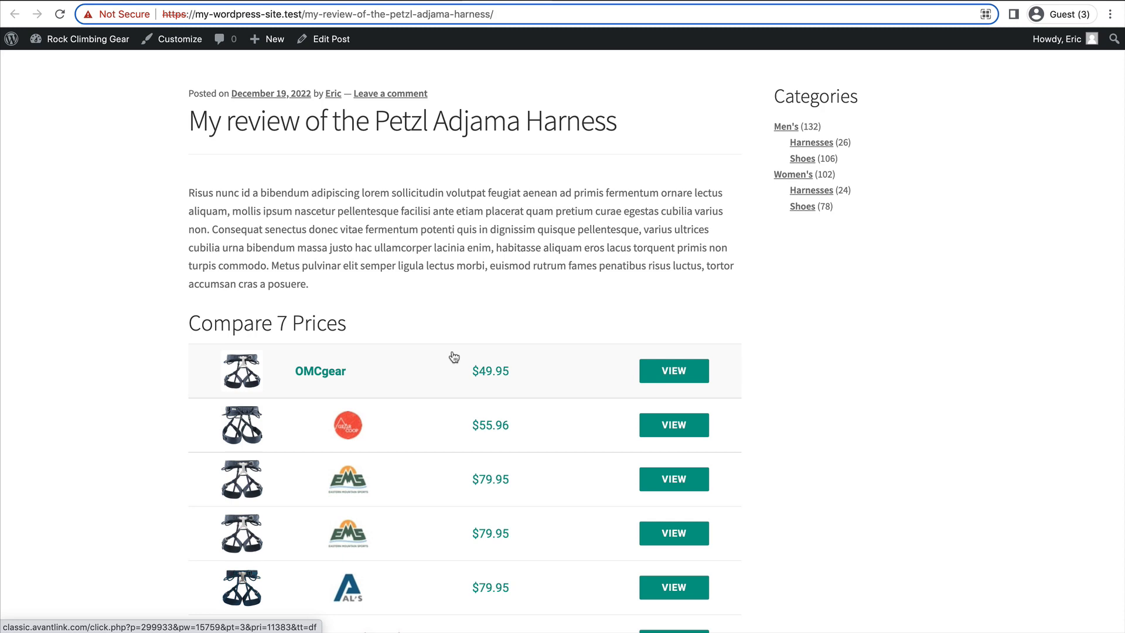
pyautogui.scroll(-3)
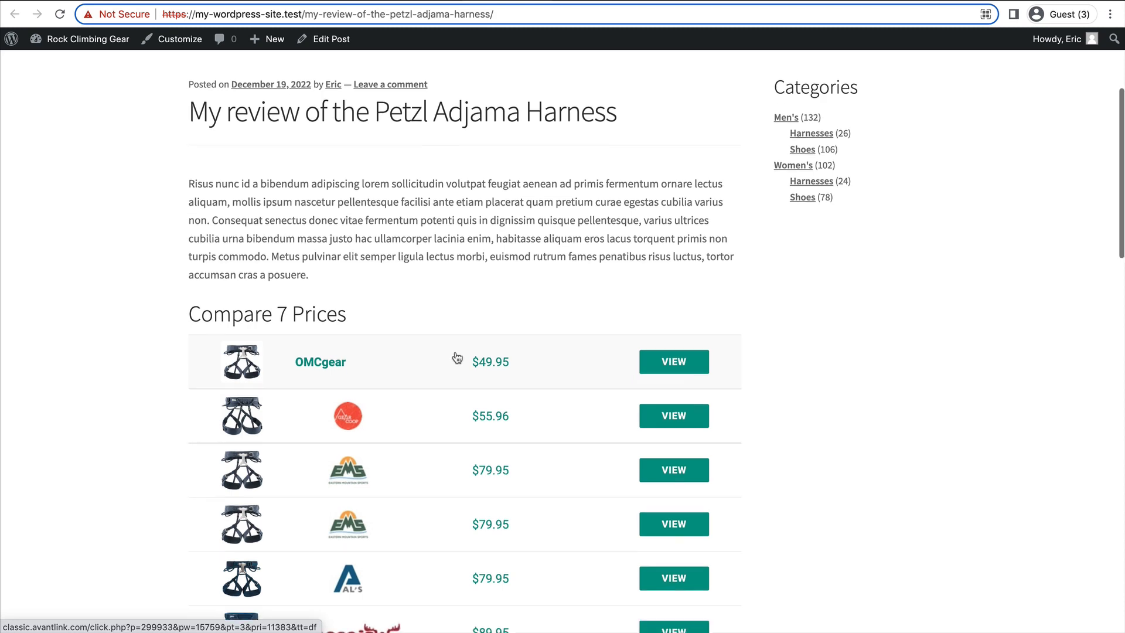
pyautogui.scroll(-3)
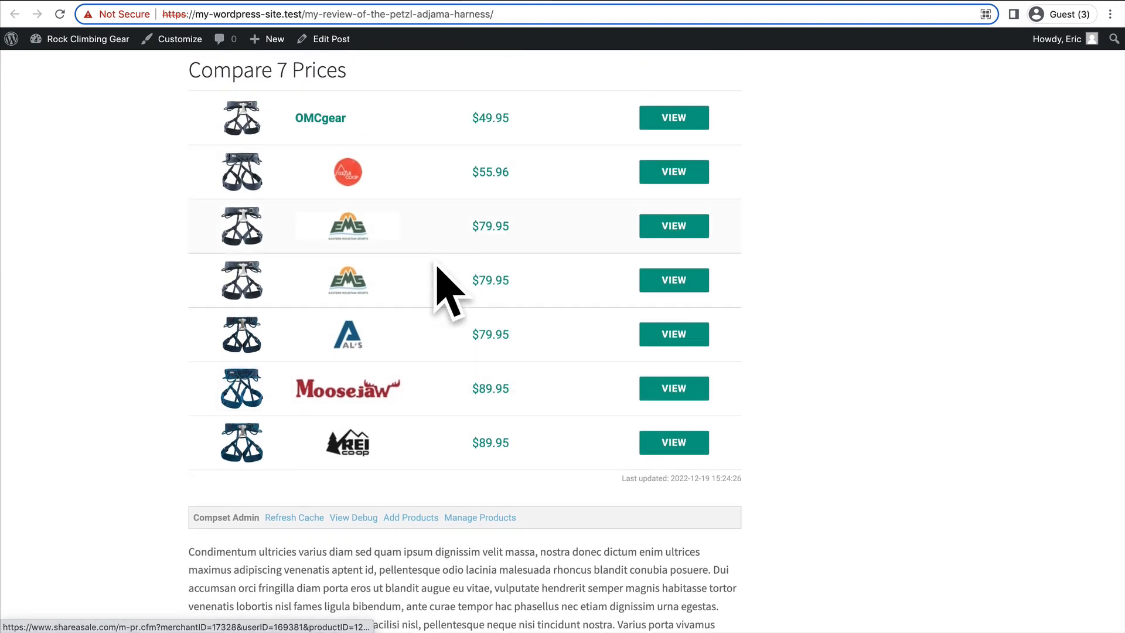
pyautogui.scroll(-3)
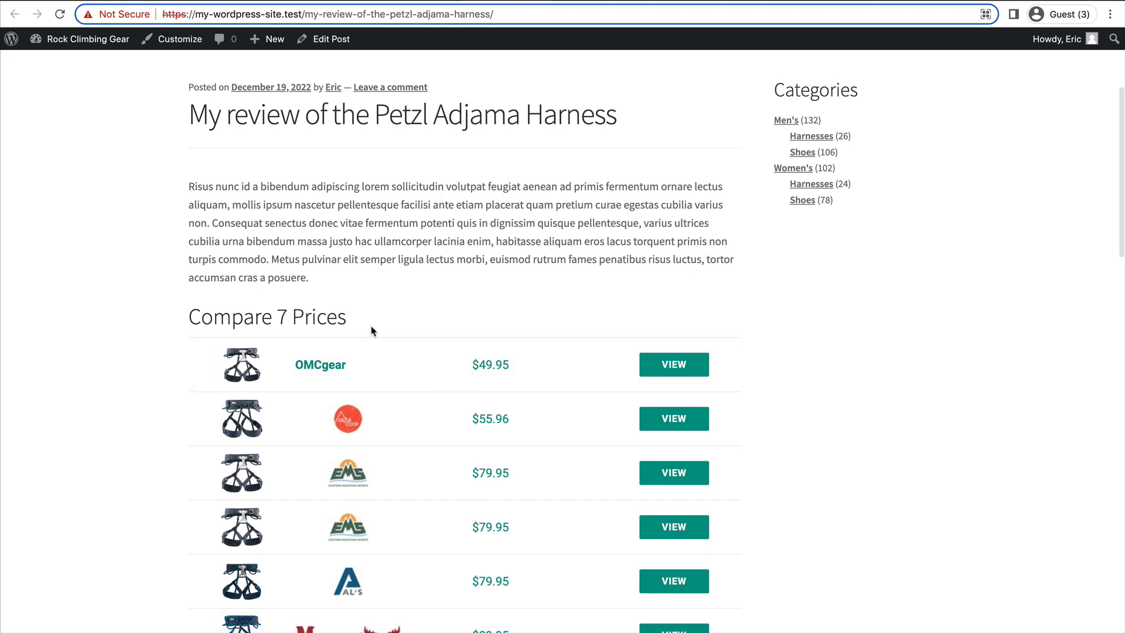
pyautogui.scroll(-3)
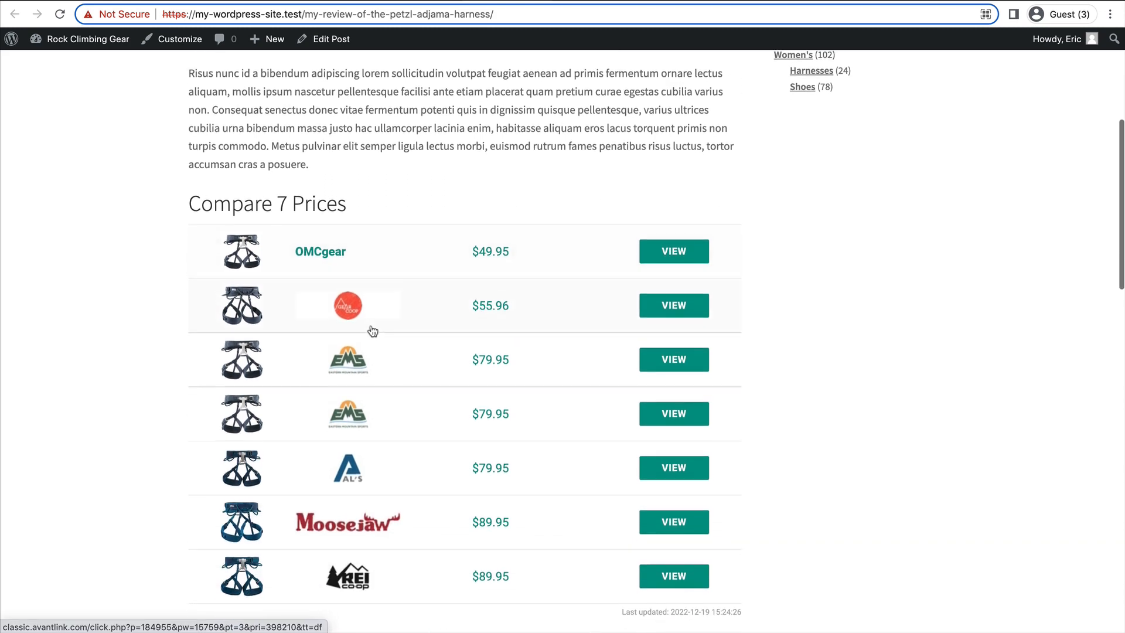
pyautogui.scroll(-3)
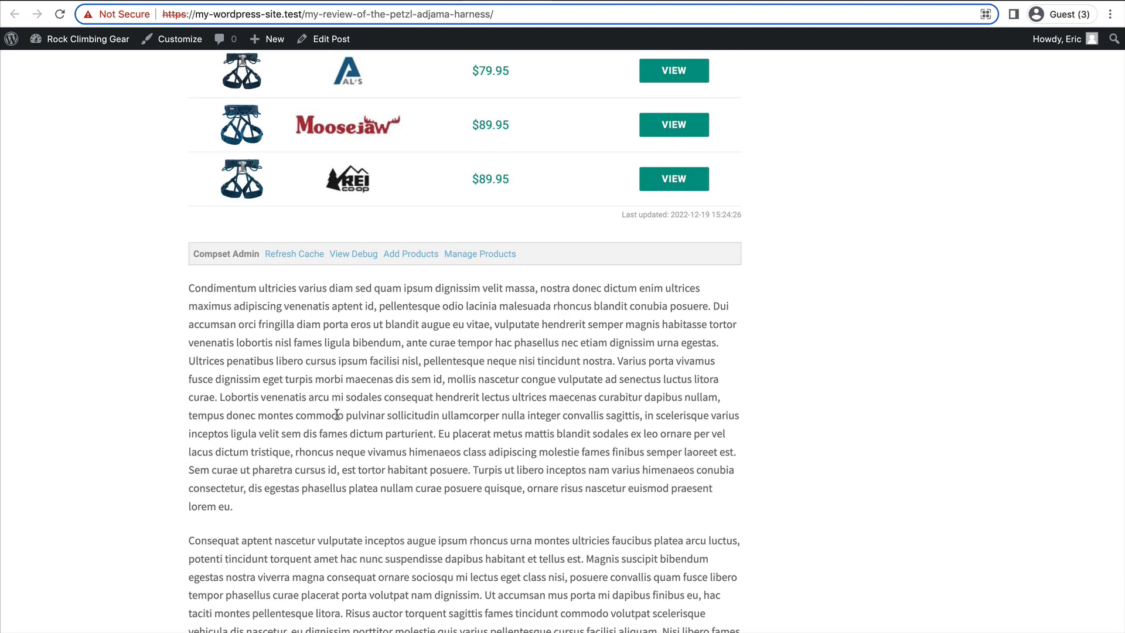
pyautogui.scroll(3)
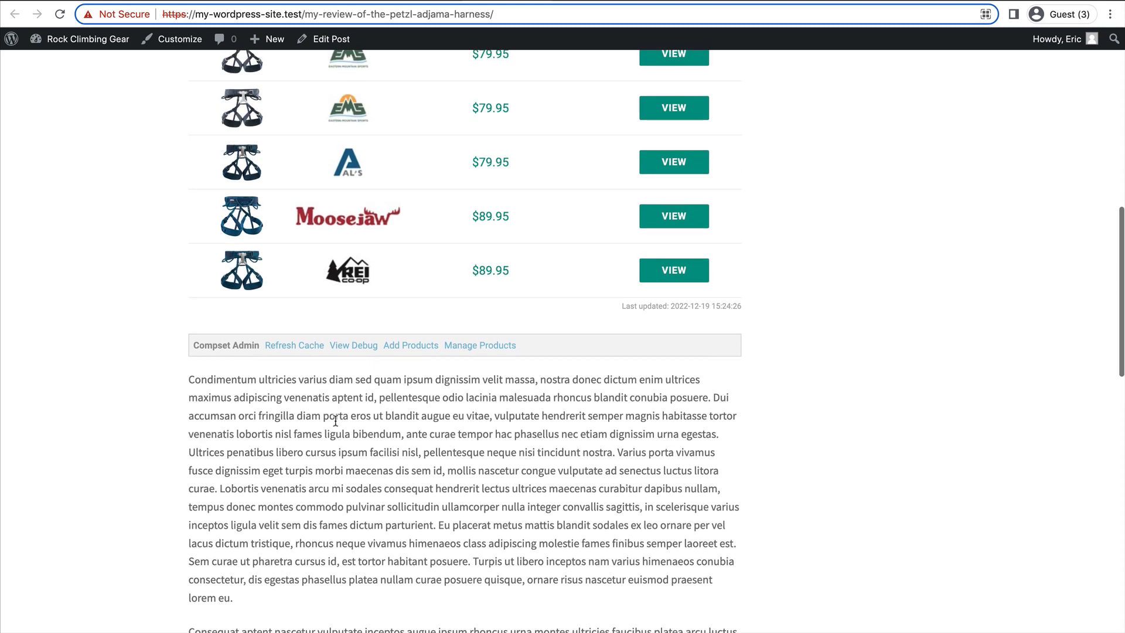